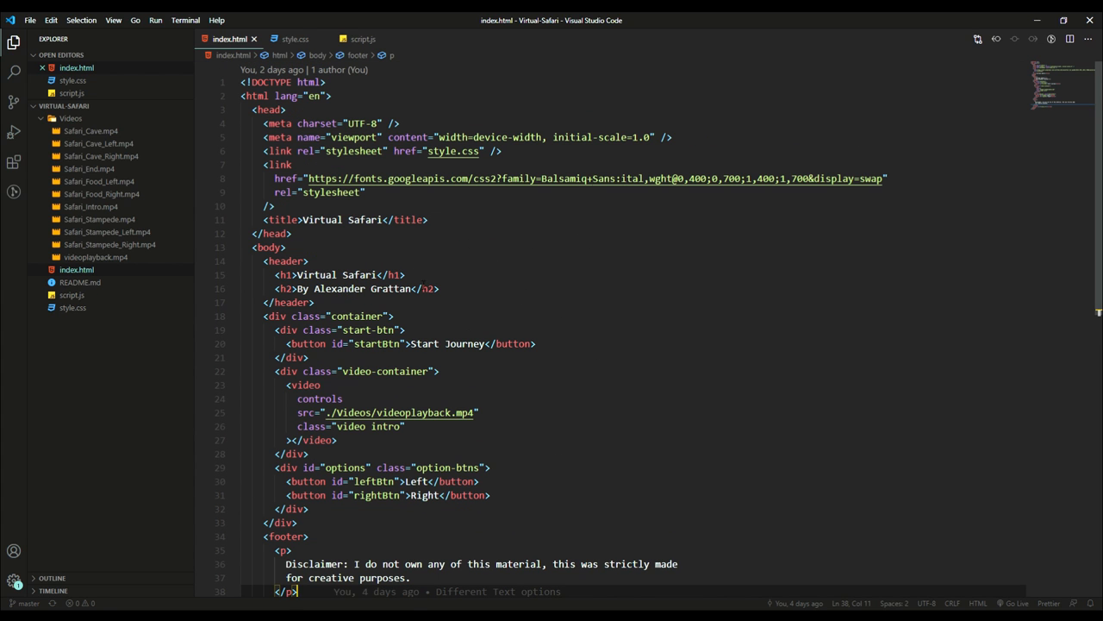
- Review index.html down to the footer, then switch to the style.css stylesheet
scroll("down", 3)
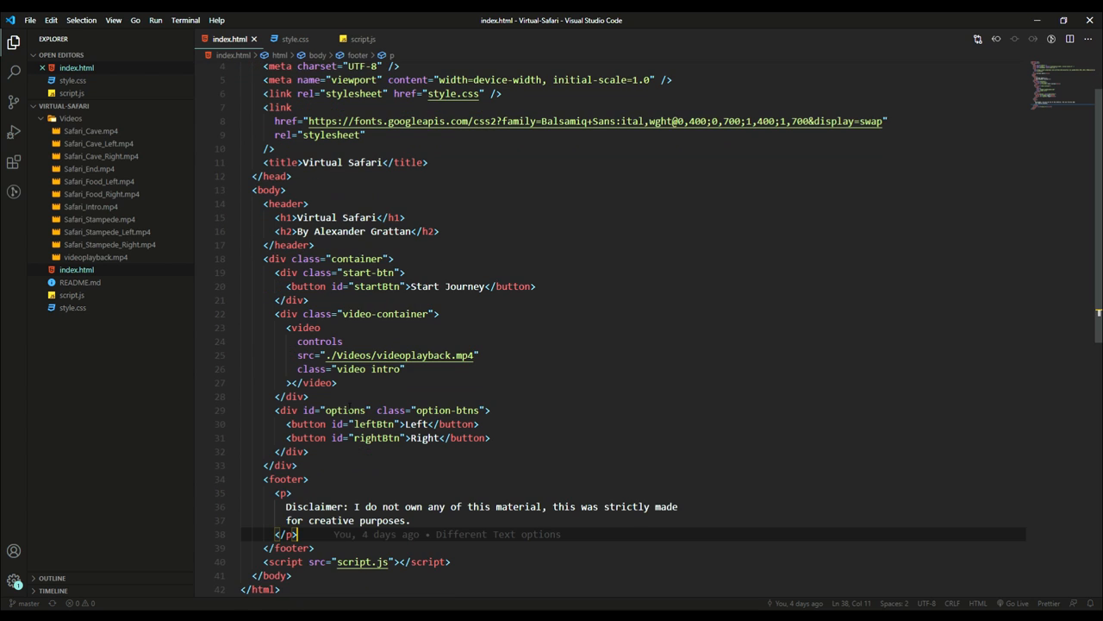
scroll("up", 3)
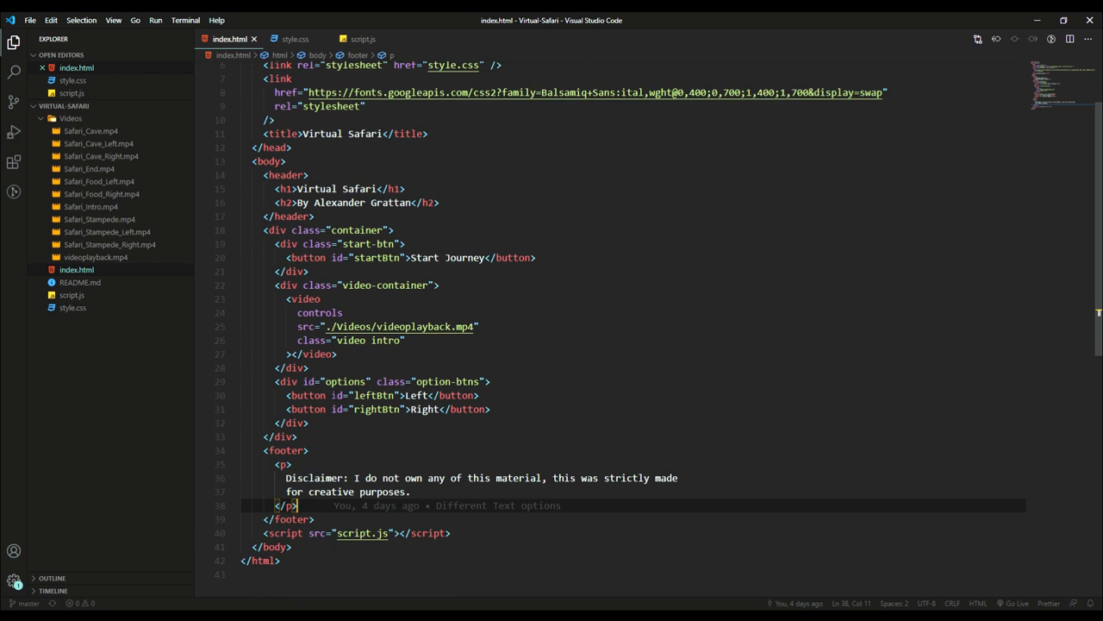
mouse_move(906, 298)
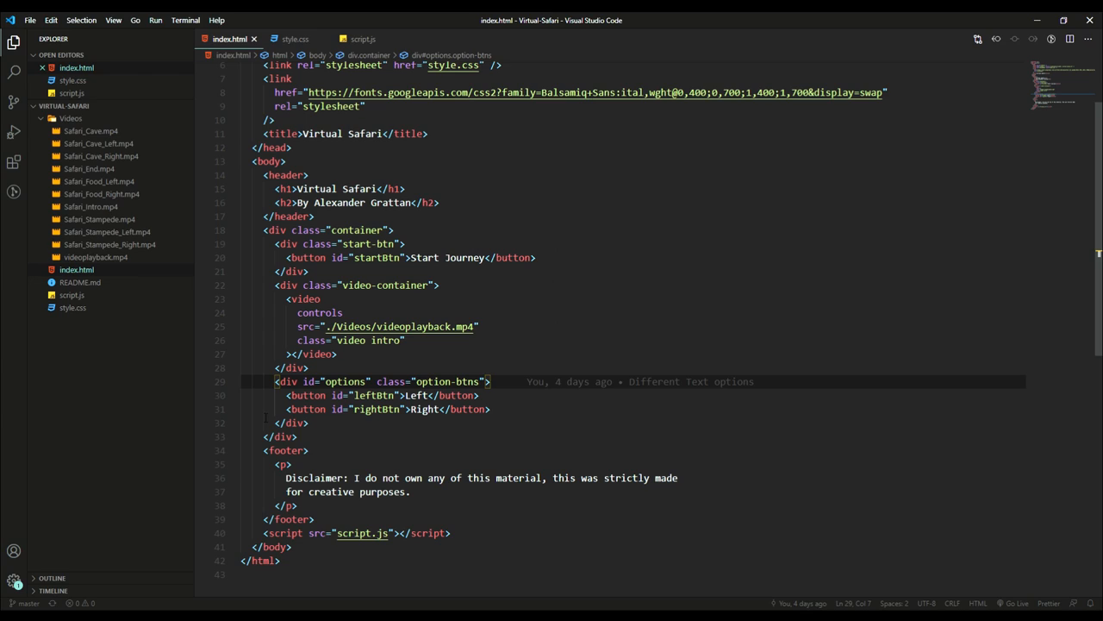
scroll("up", 3)
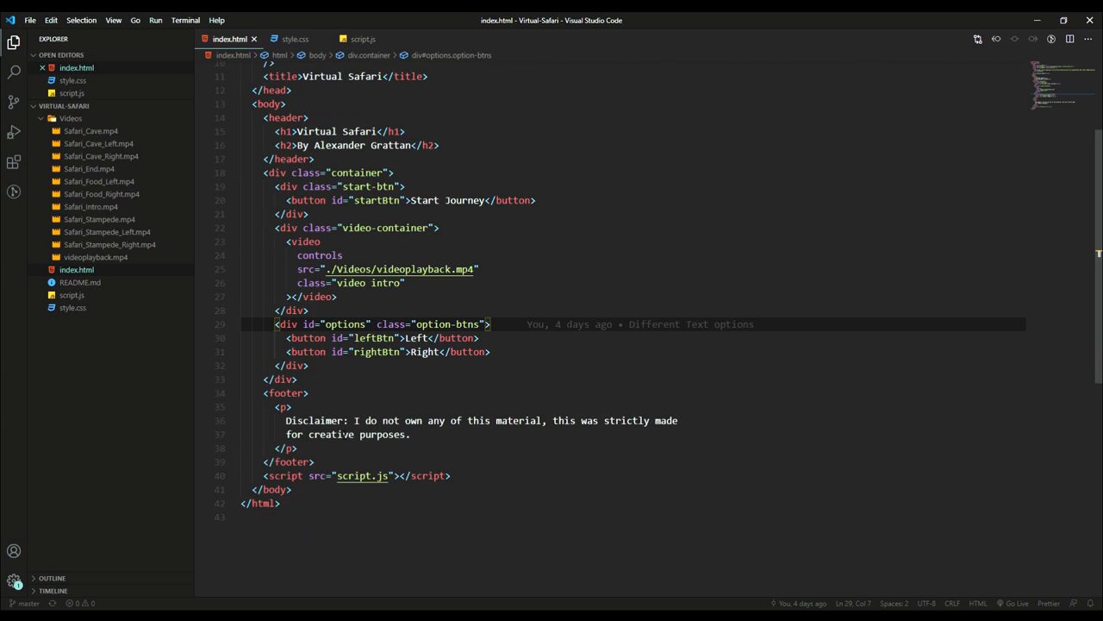
left_click_drag(286, 420, 314, 461)
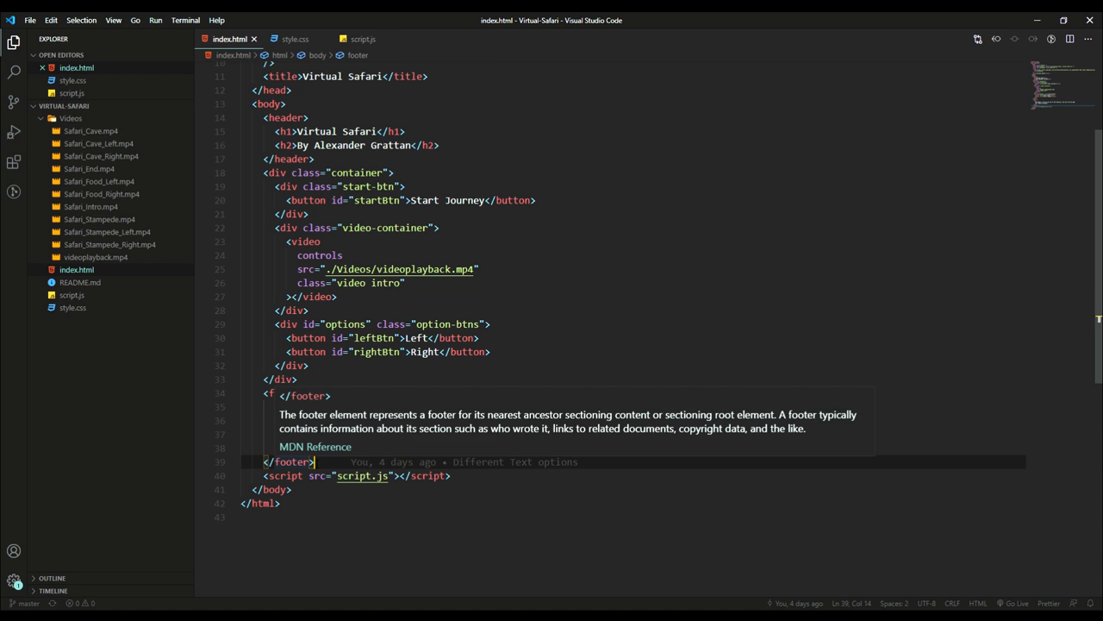
left_click(295, 39)
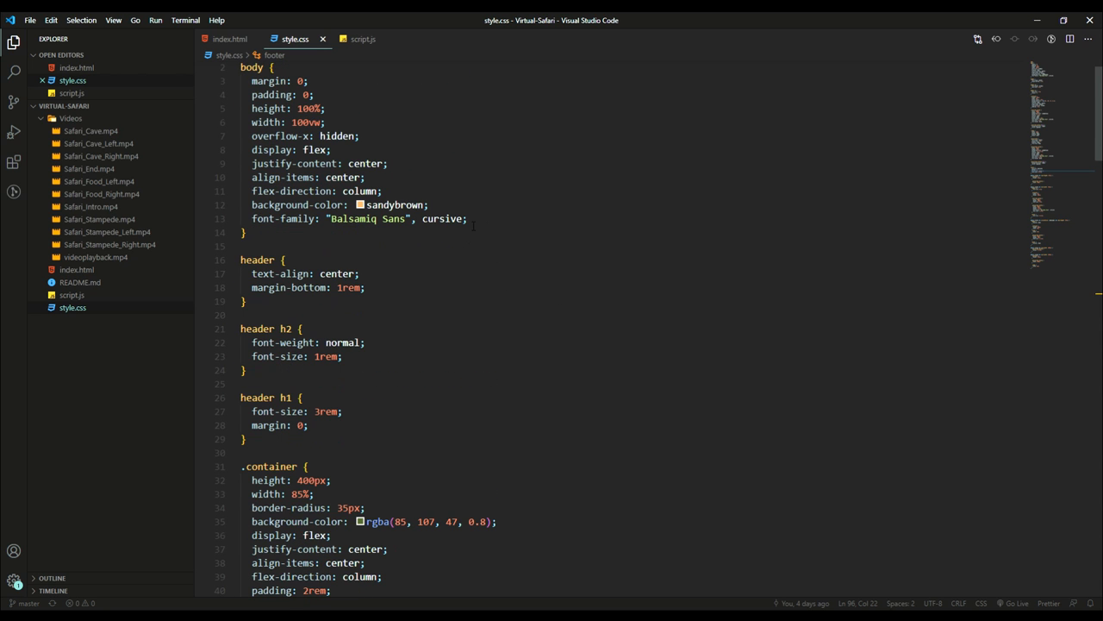
scroll("down", 3)
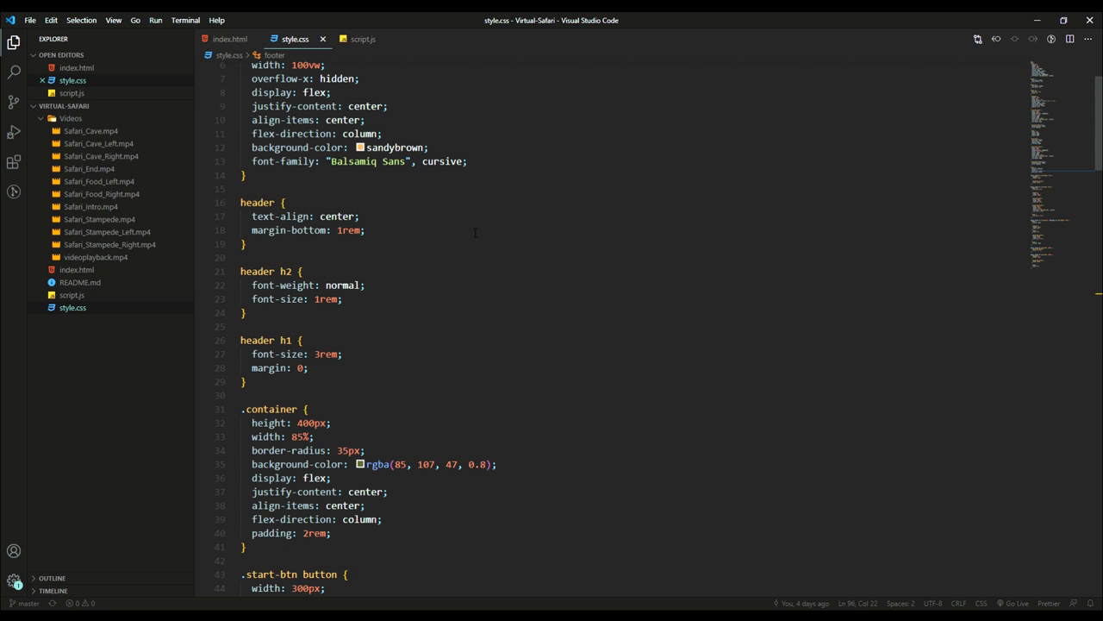
scroll("down", 3)
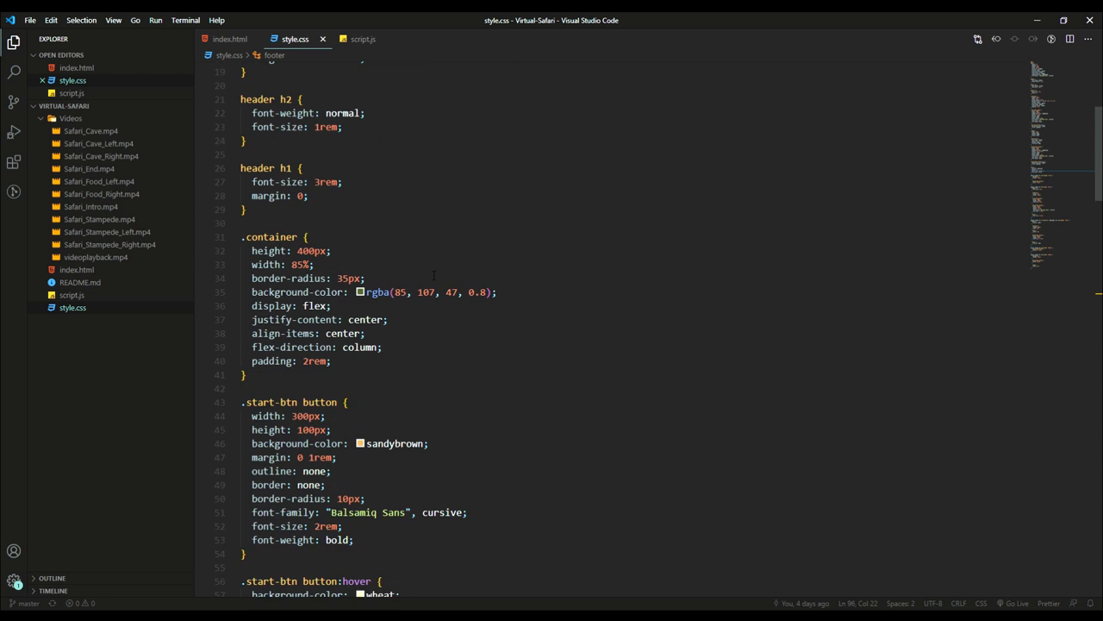
scroll("down", 3)
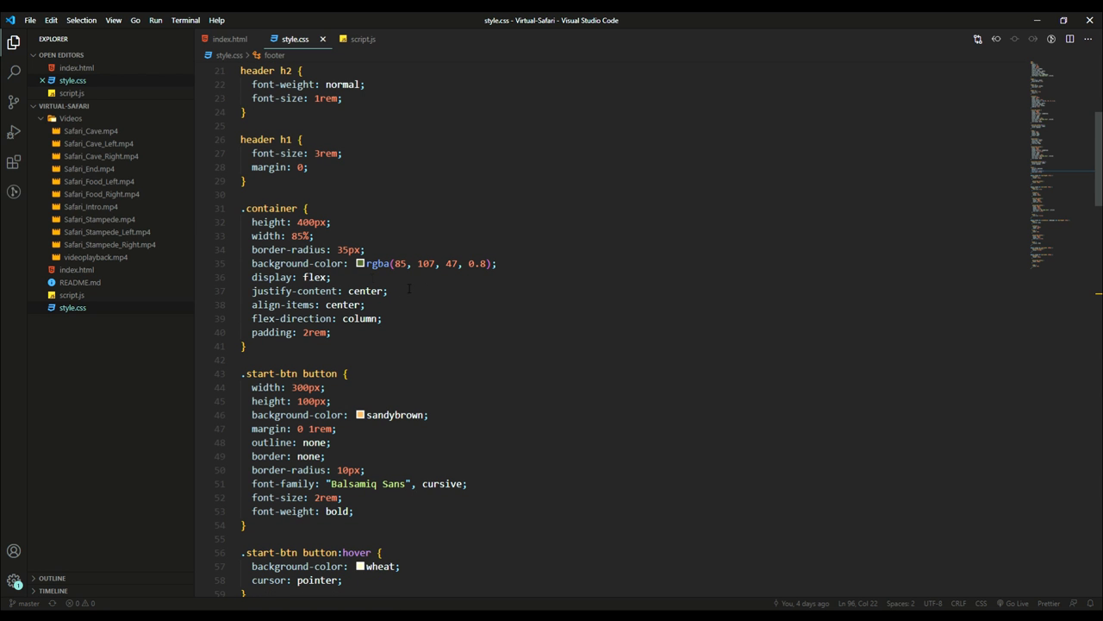
scroll("down", 3)
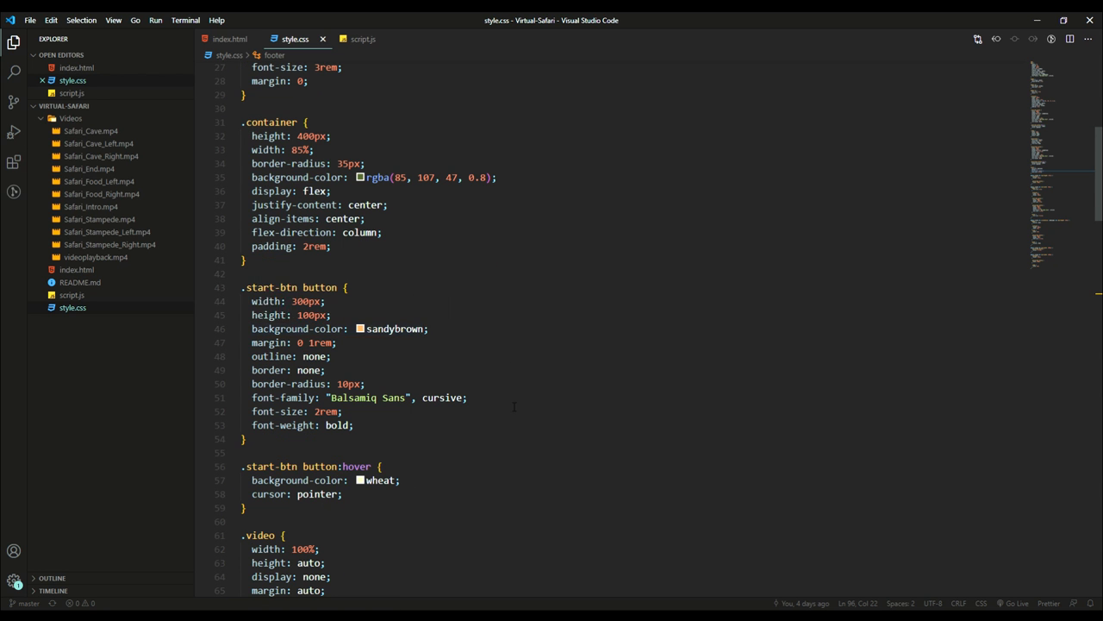
scroll("down", 3)
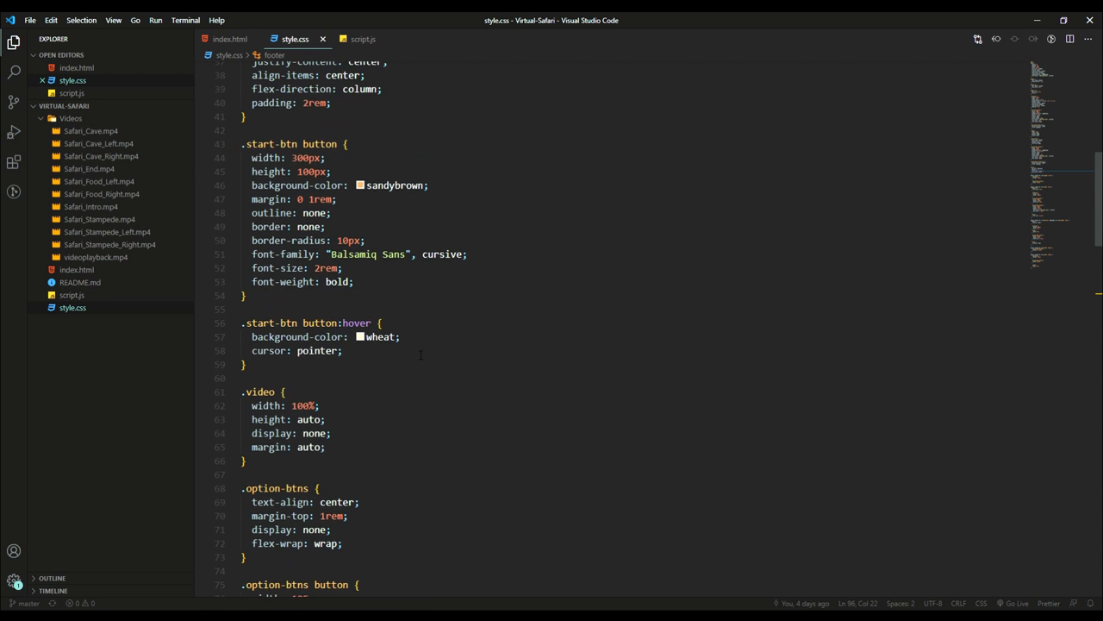
scroll("down", 3)
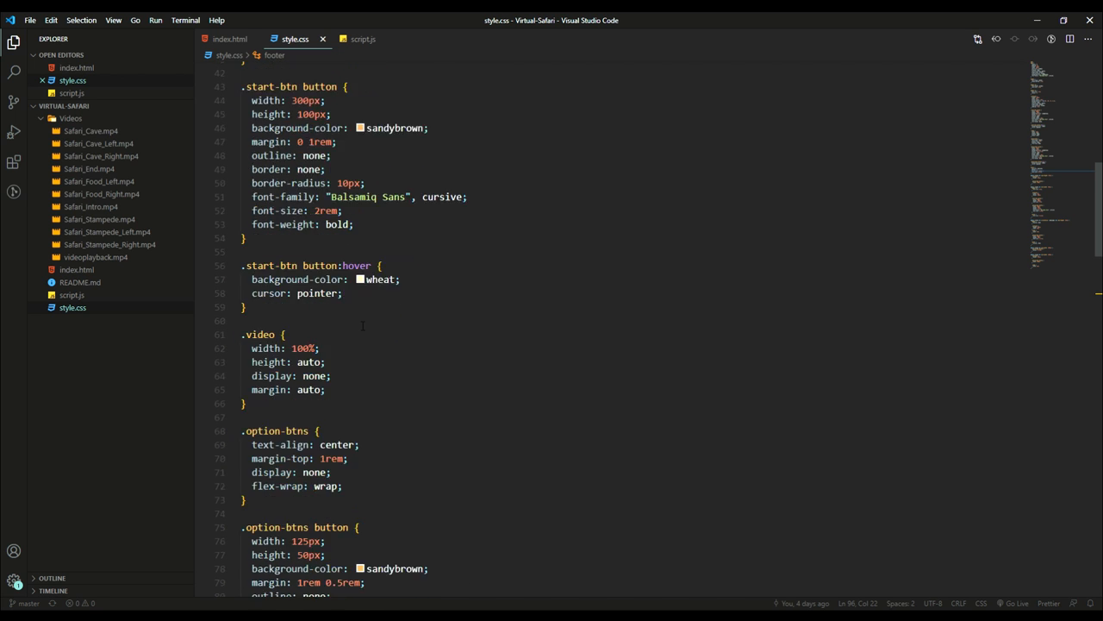
scroll("down", 3)
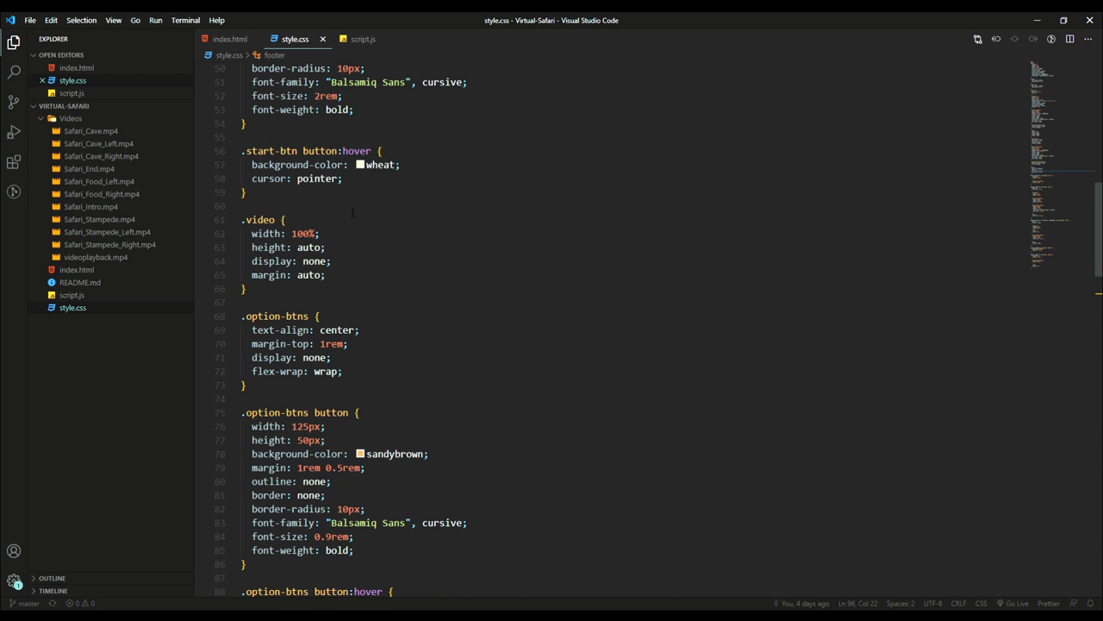
scroll("up", 3)
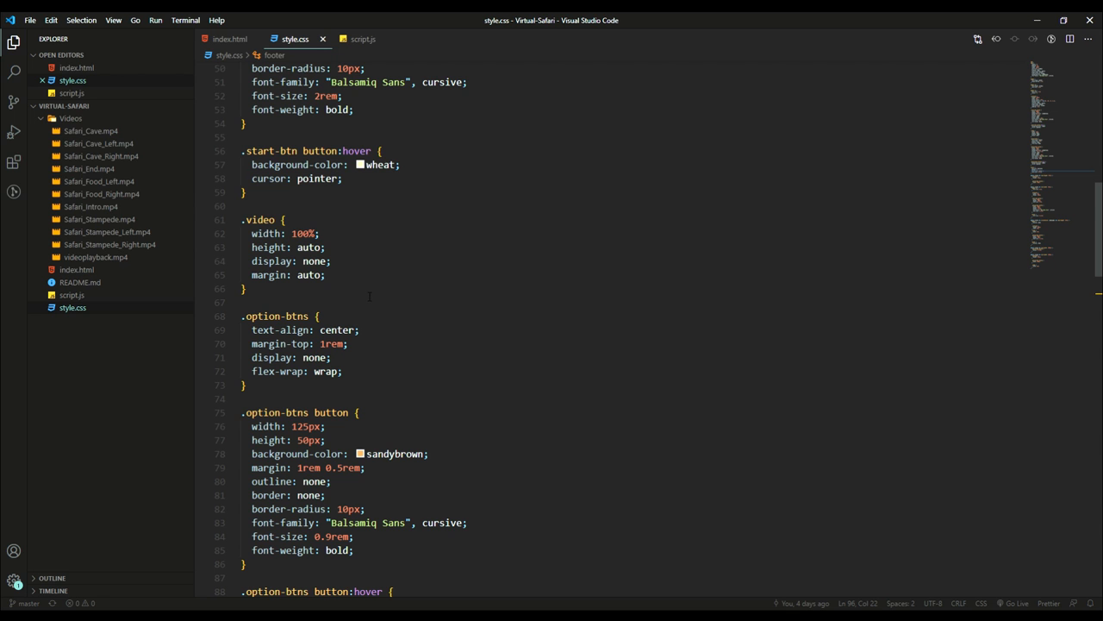
scroll("down", 3)
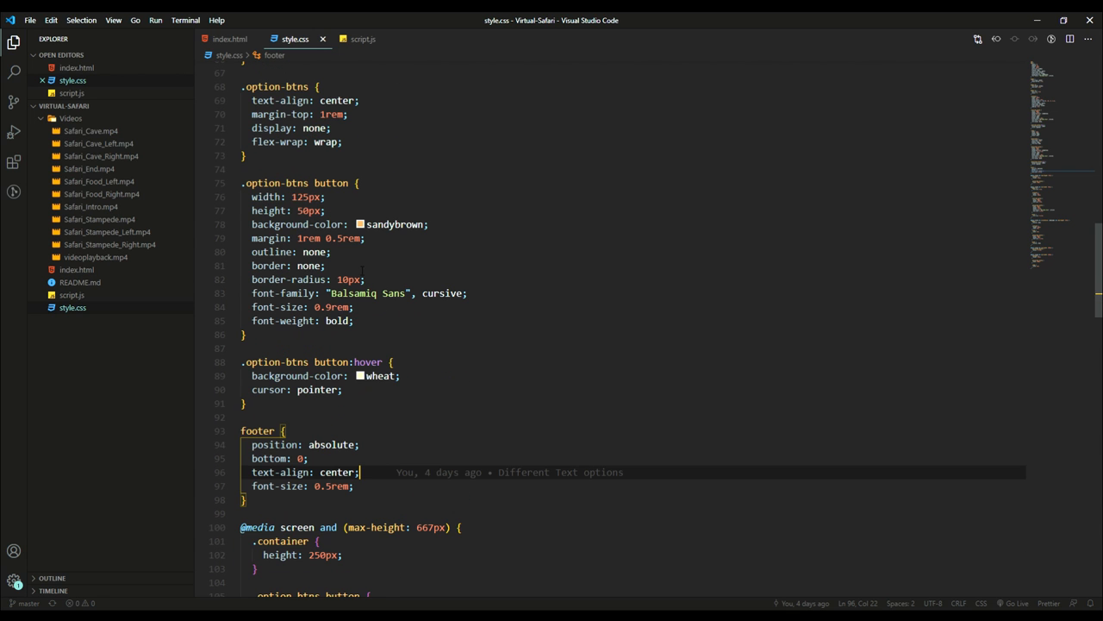
scroll("up", 3)
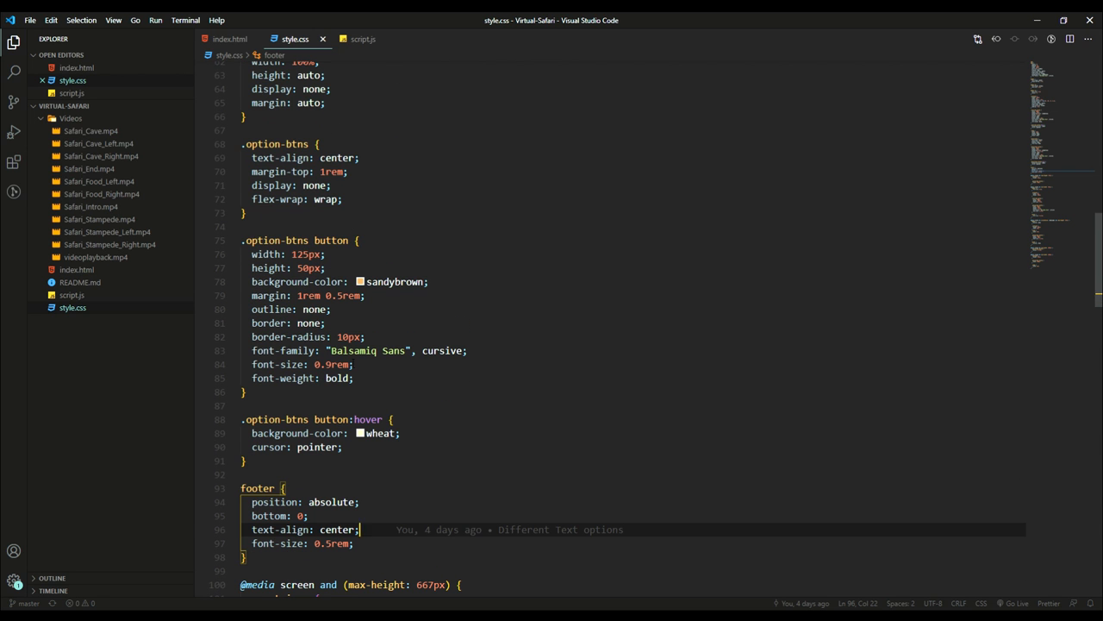
scroll("down", 3)
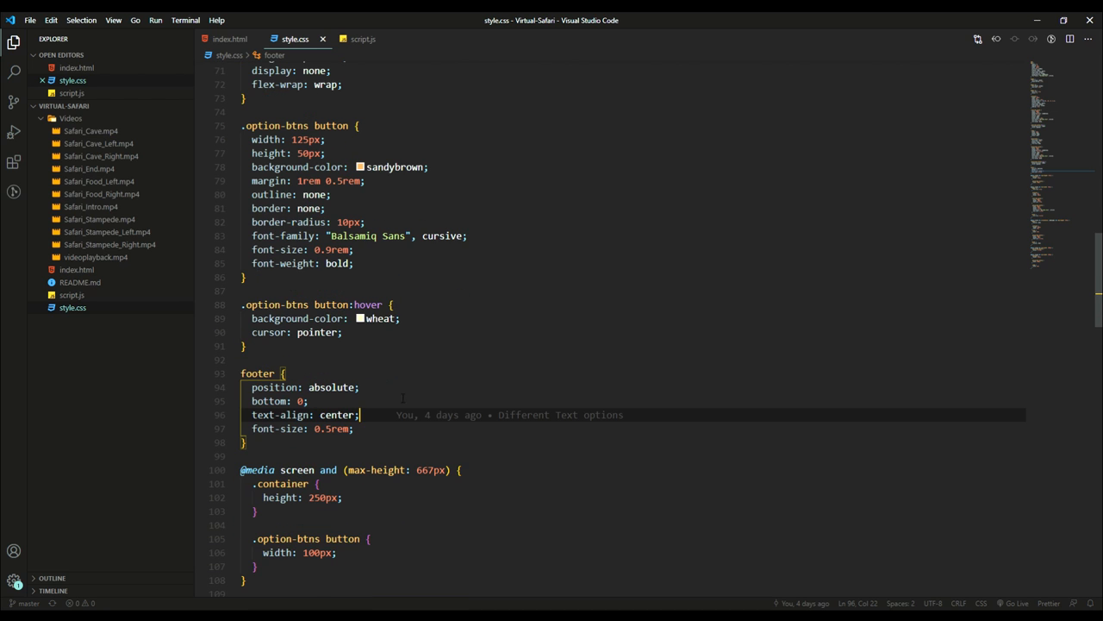
scroll("down", 3)
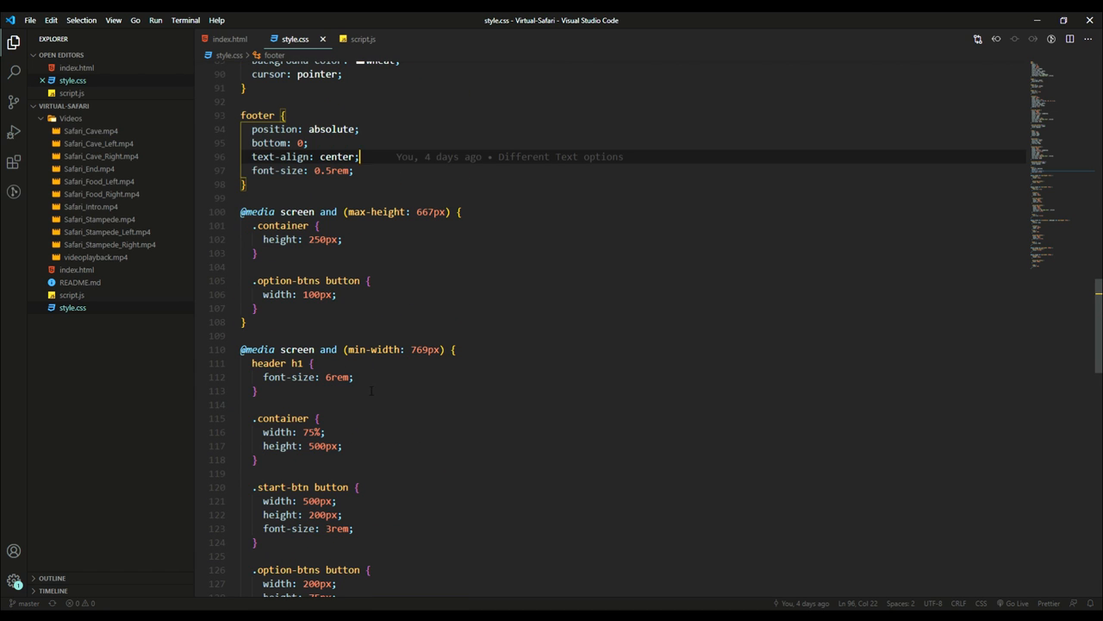
scroll("down", 3)
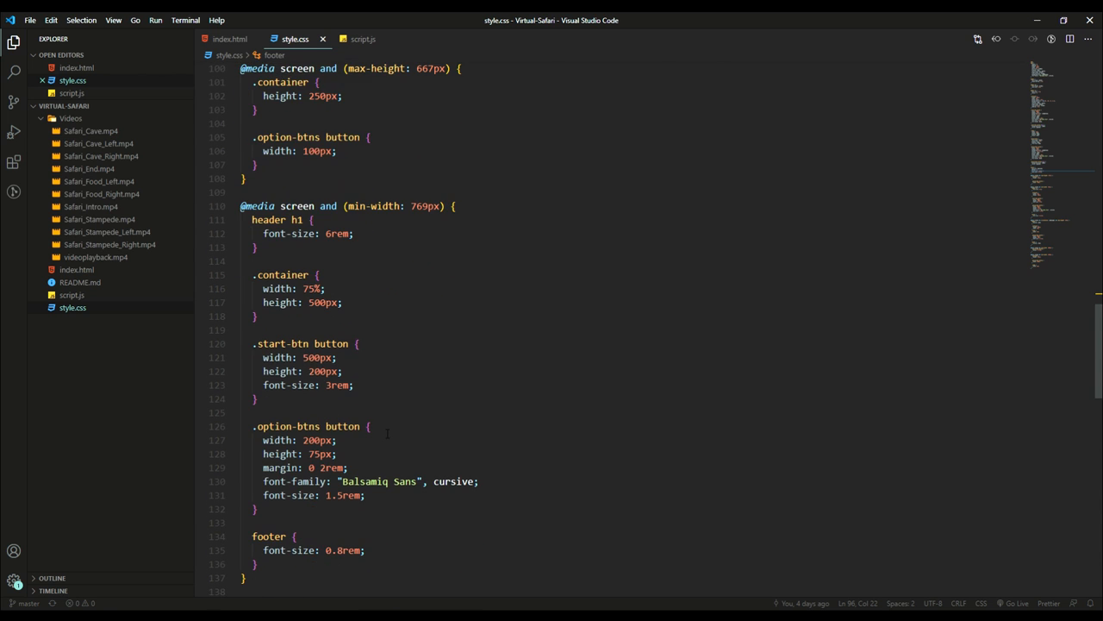
scroll("down", 3)
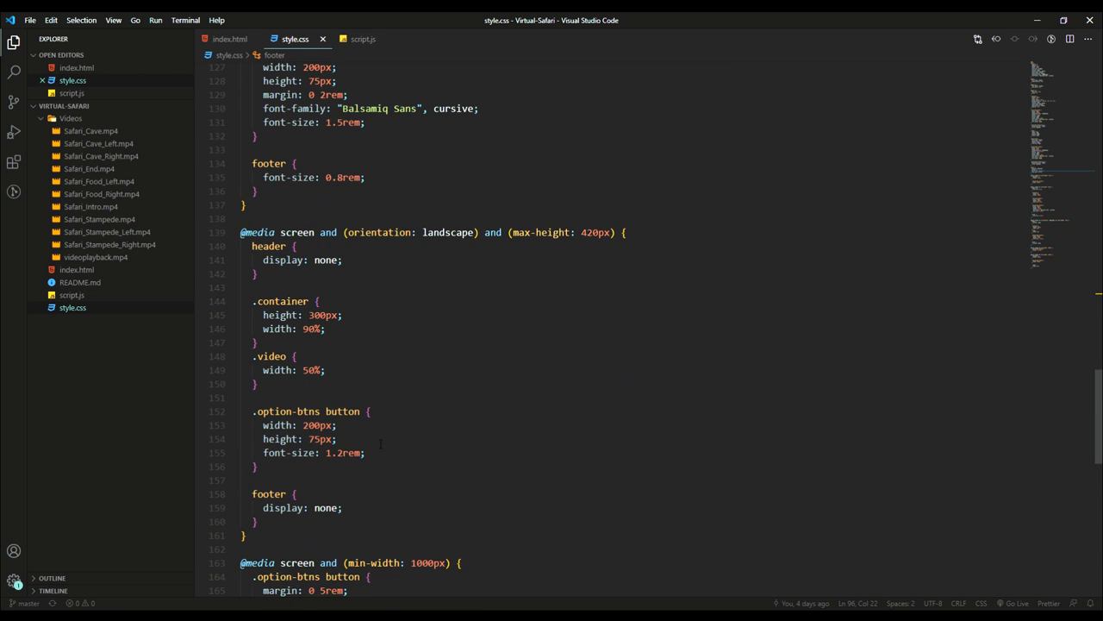
scroll("up", 3)
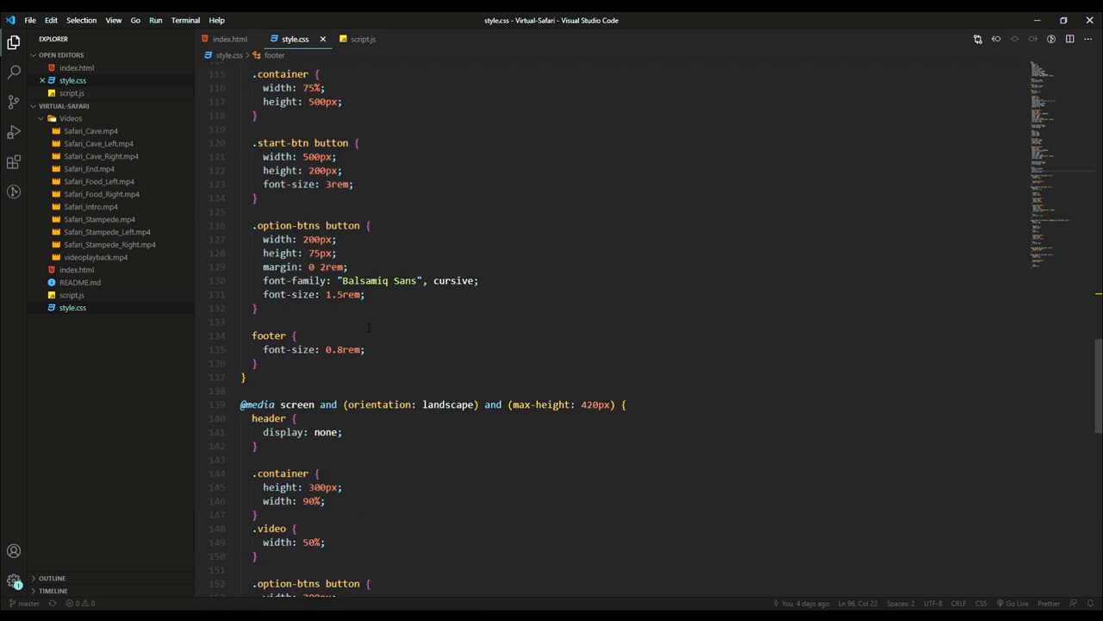
scroll("down", 3)
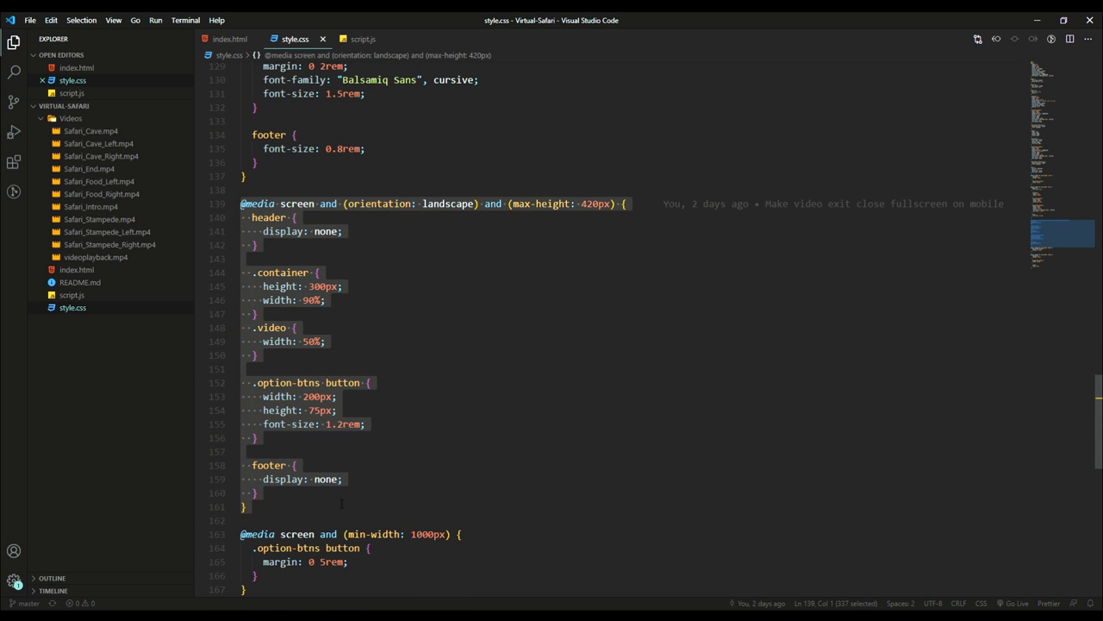
- Look over the remaining wide-screen media queries in style.css, then switch to script.js
left_click(257, 493)
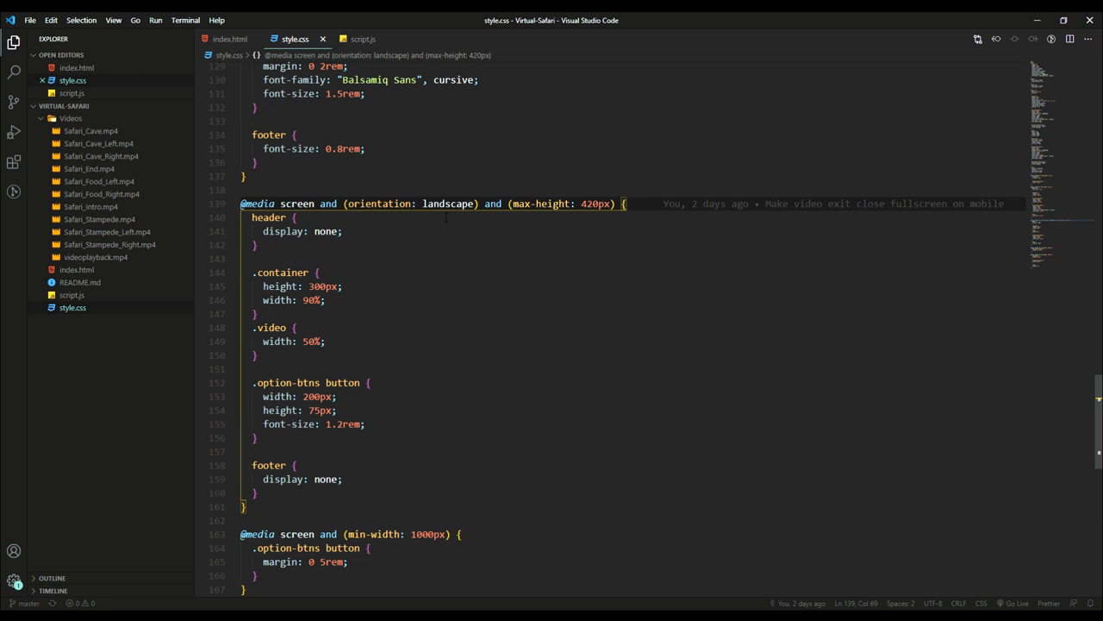
mouse_move(359, 470)
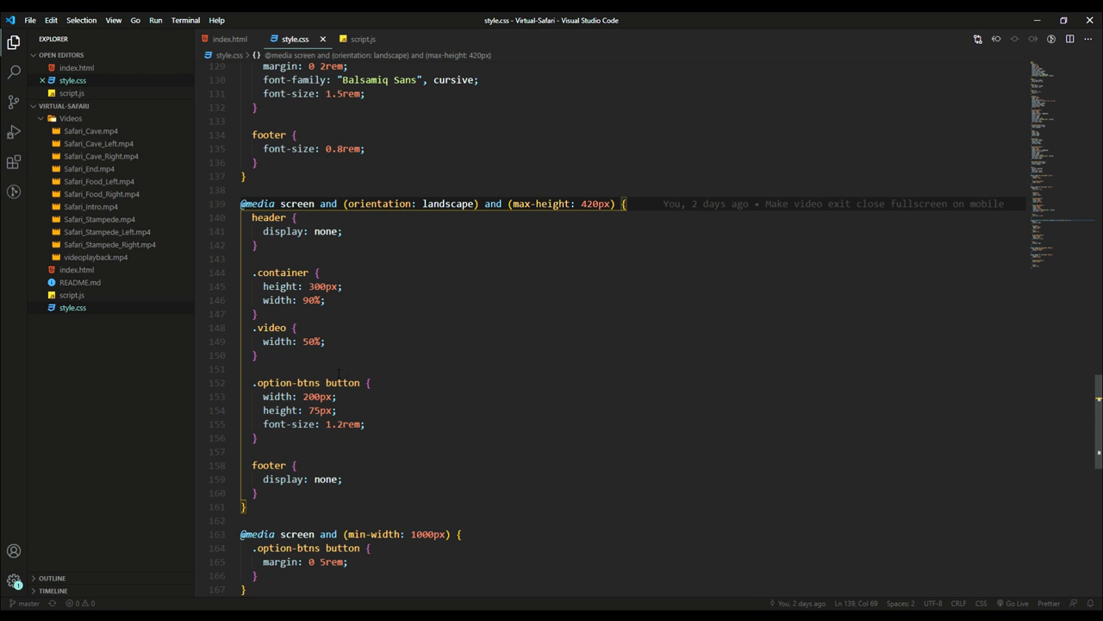
scroll("down", 3)
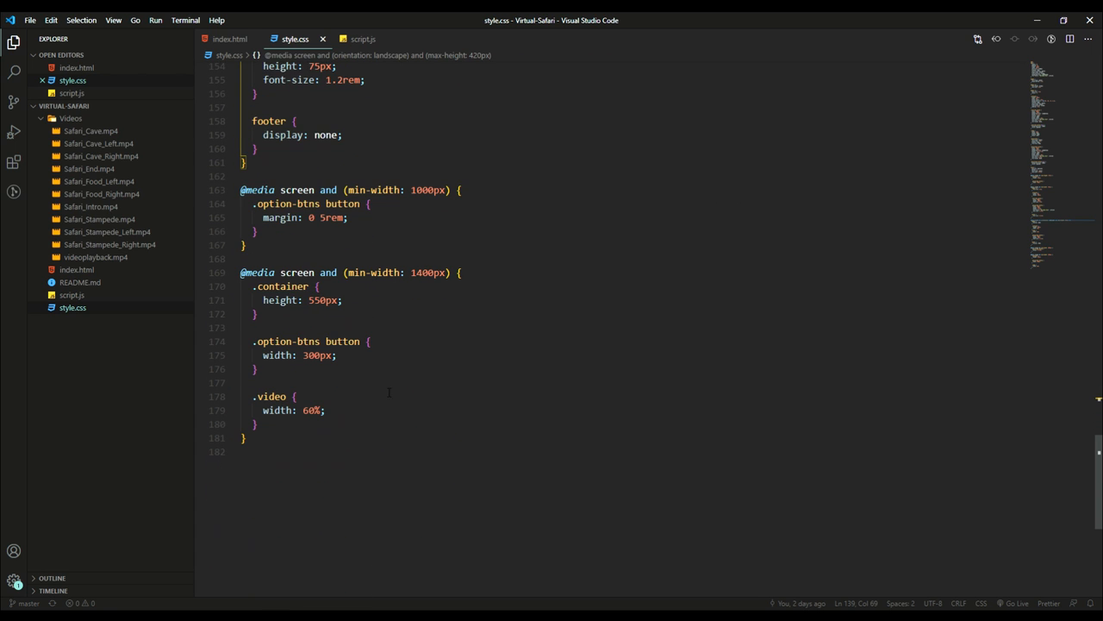
scroll("up", 3)
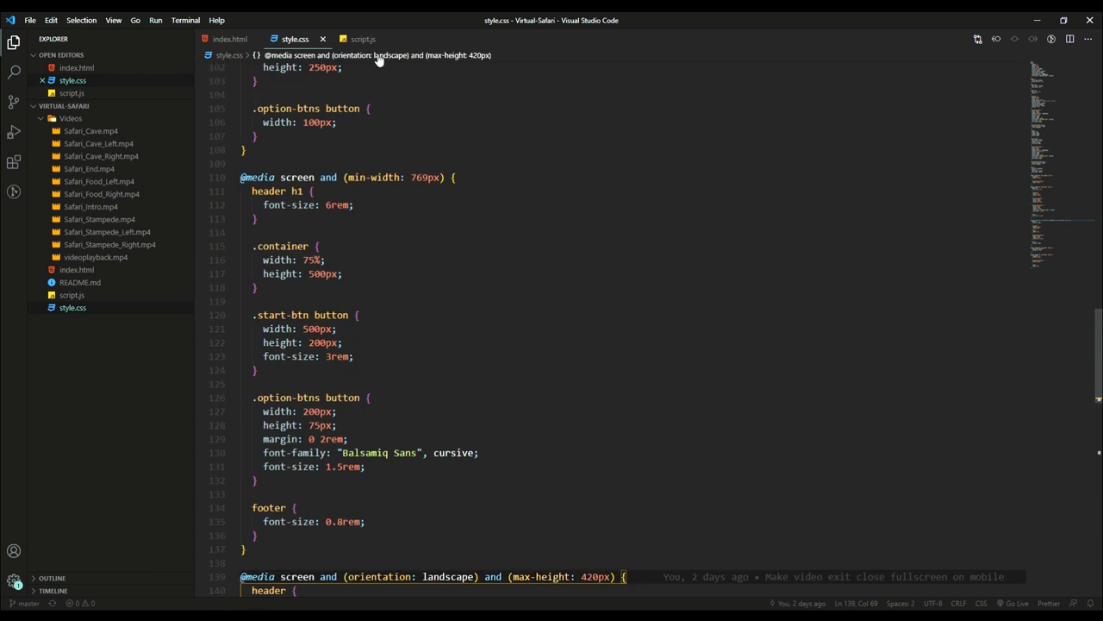
left_click(363, 38)
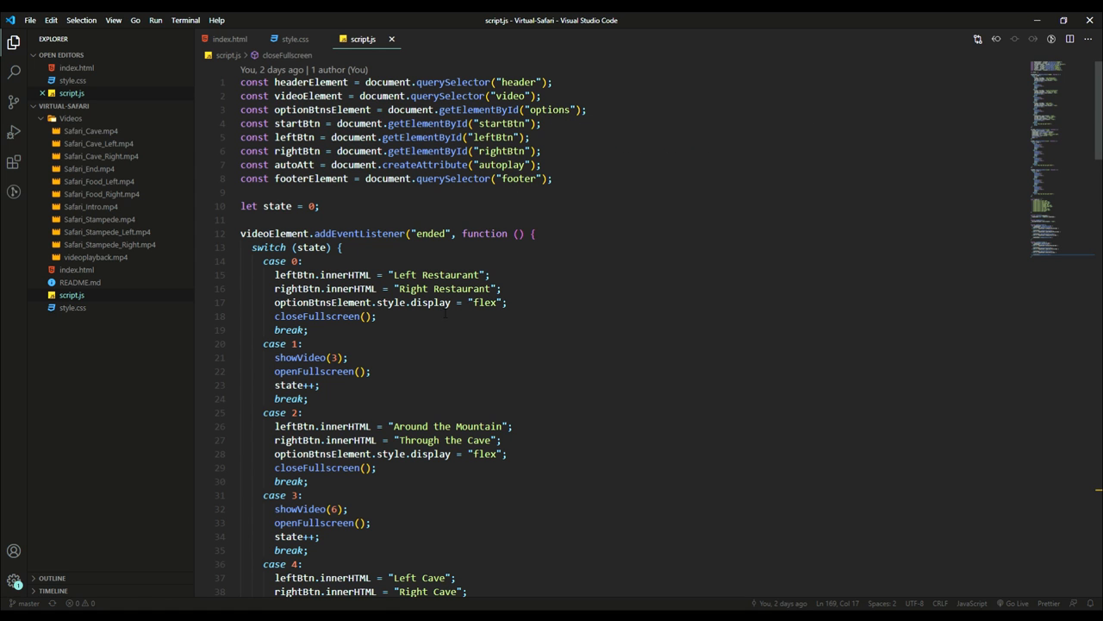
scroll("down", 3)
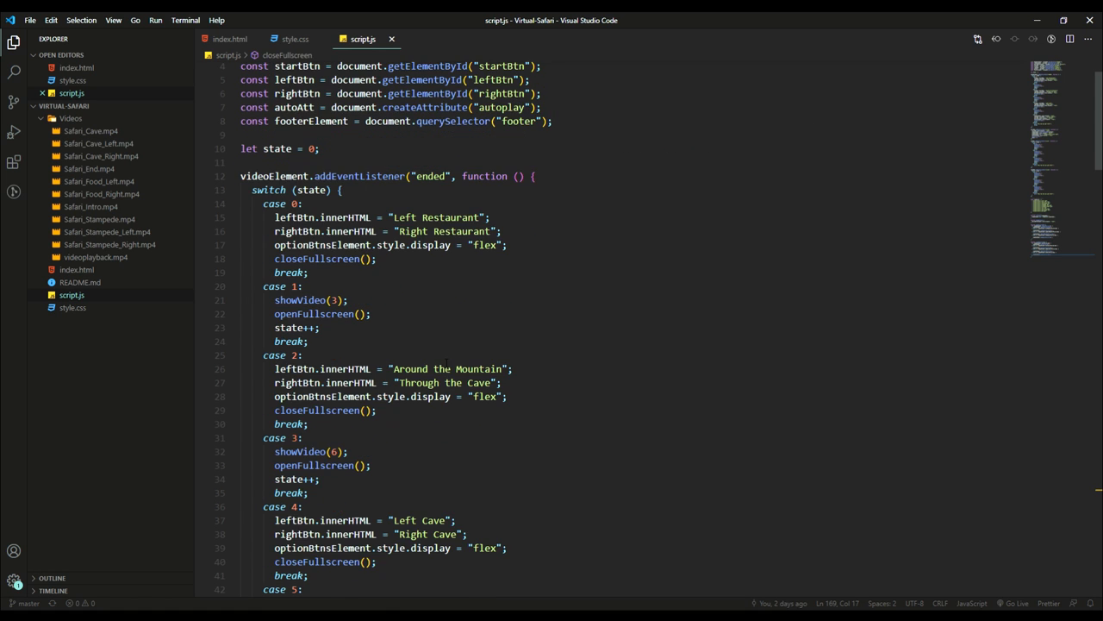
scroll("up", 3)
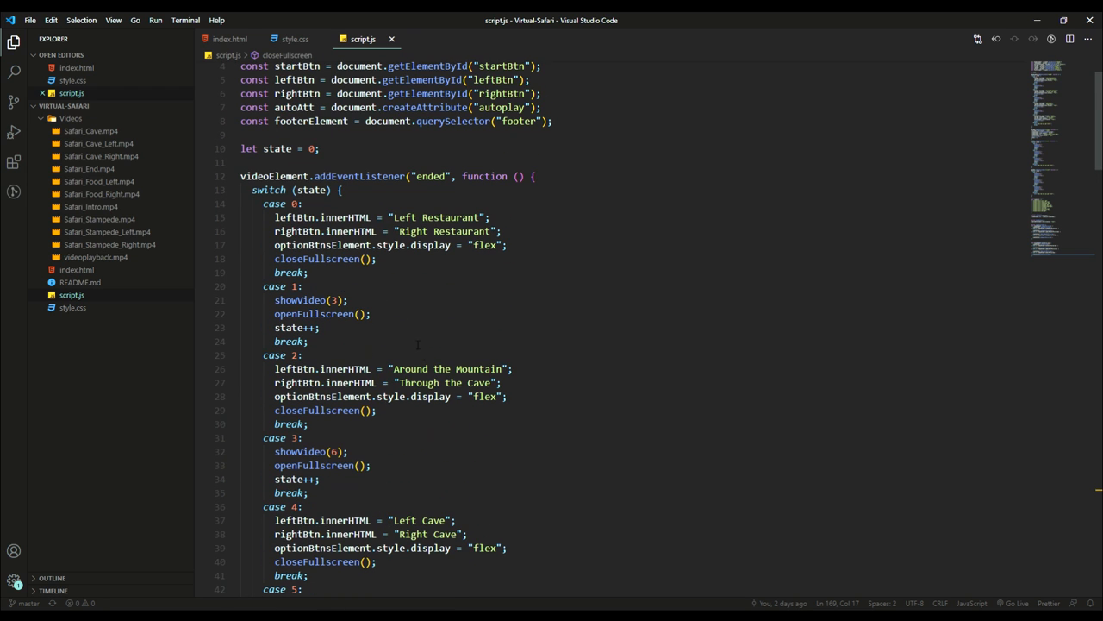
scroll("down", 3)
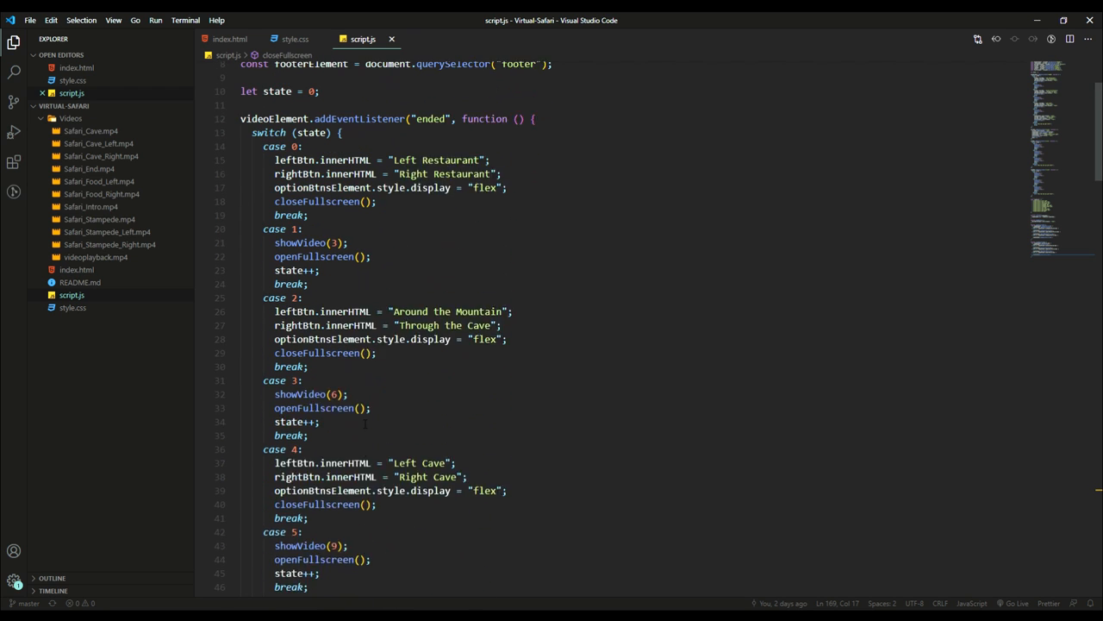
scroll("up", 3)
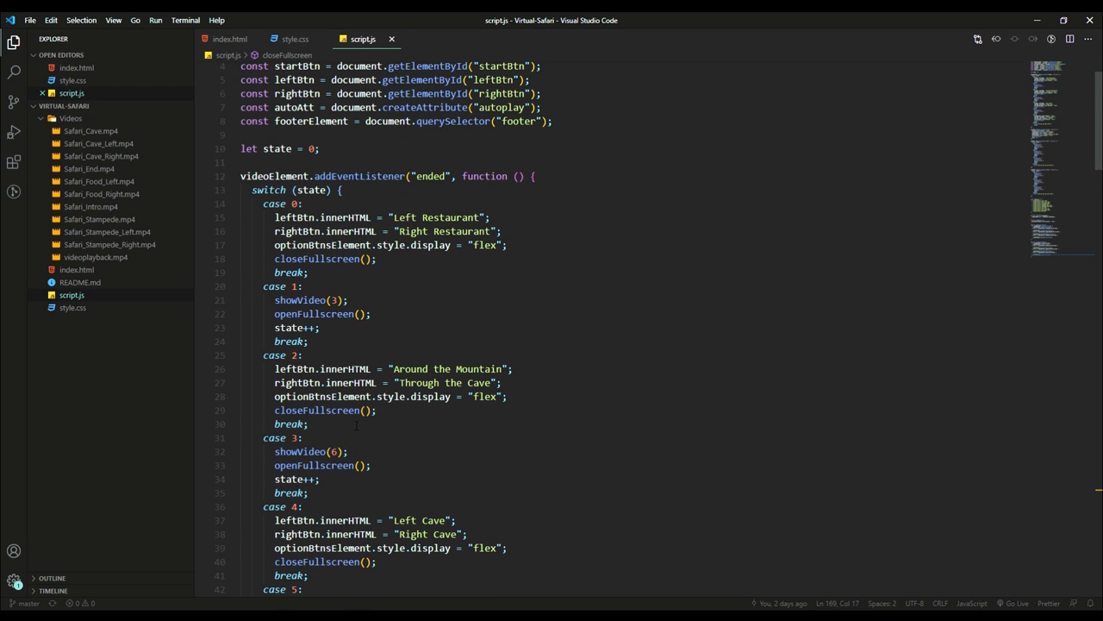
scroll("down", 3)
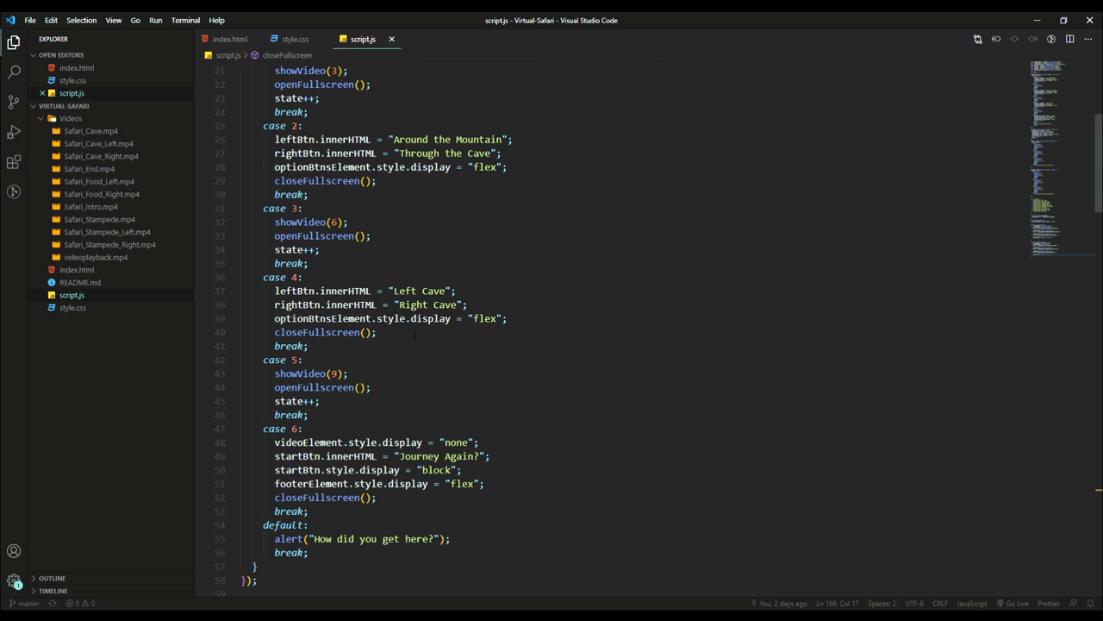
scroll("up", 3)
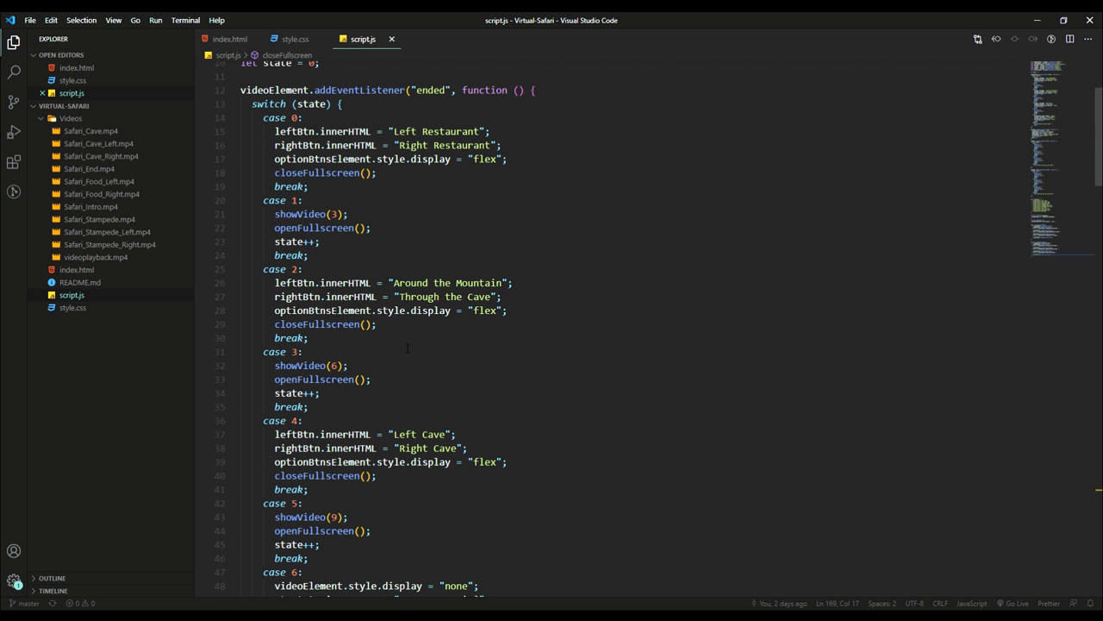
mouse_move(425, 353)
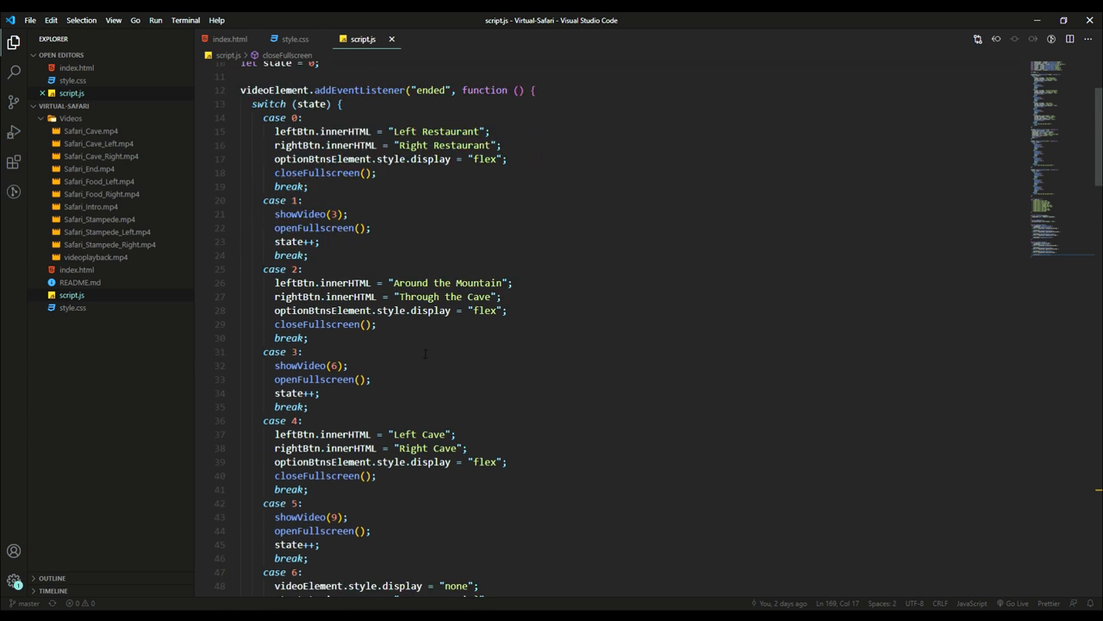
scroll("up", 3)
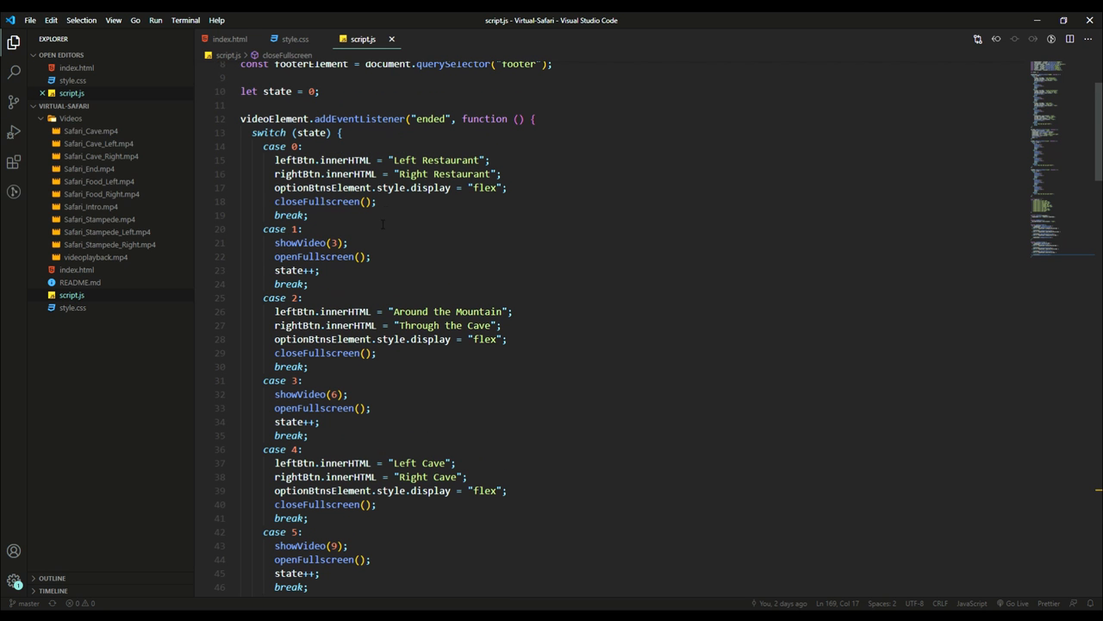
scroll("down", 3)
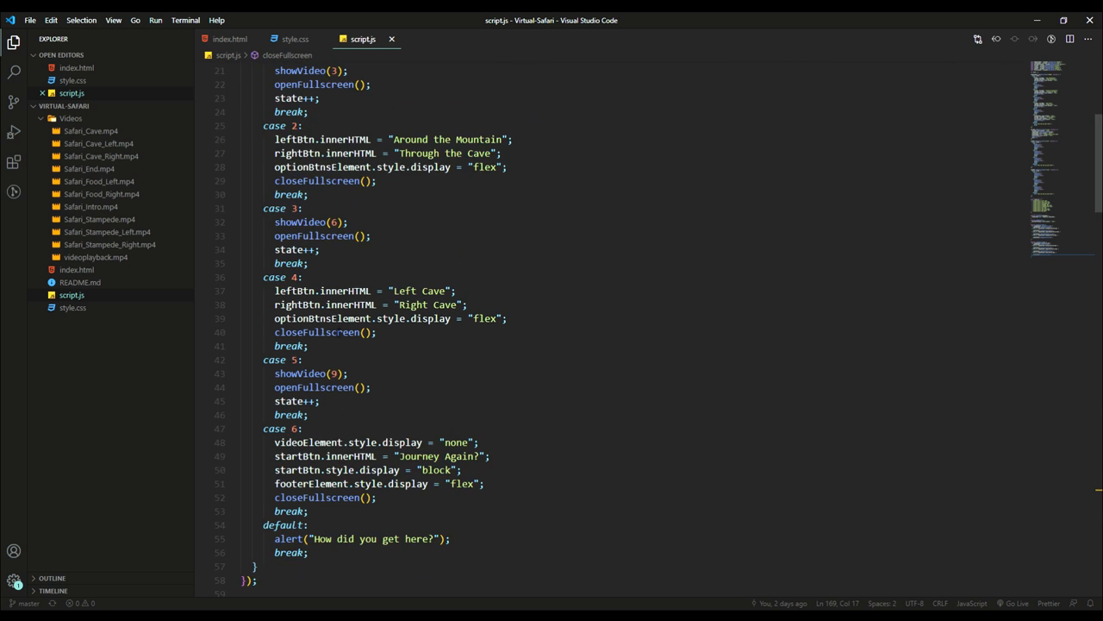
scroll("up", 3)
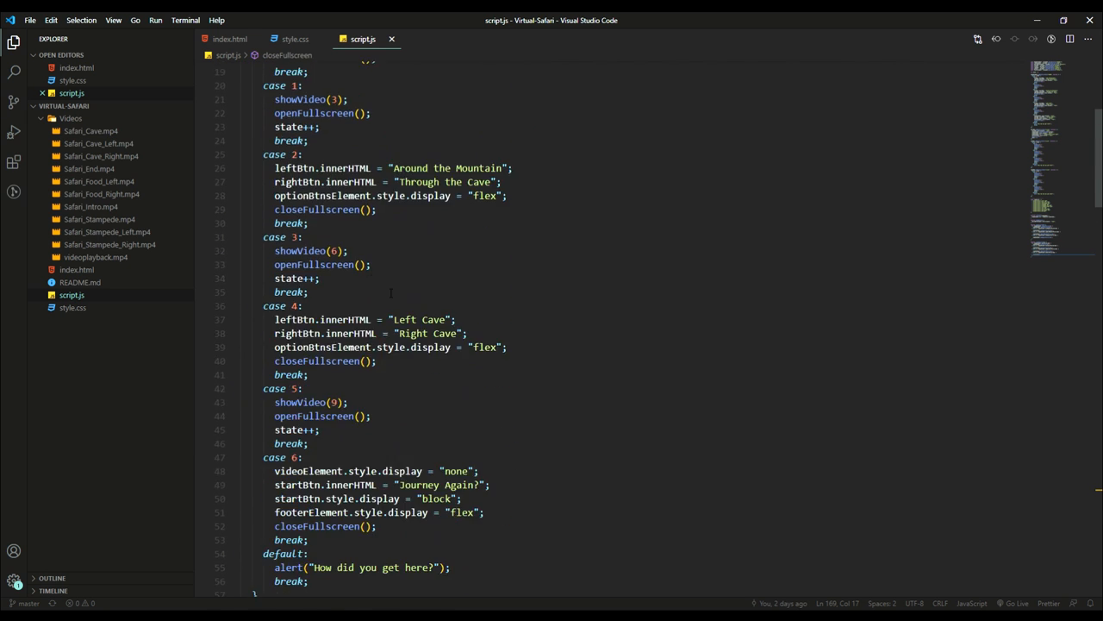
scroll("up", 3)
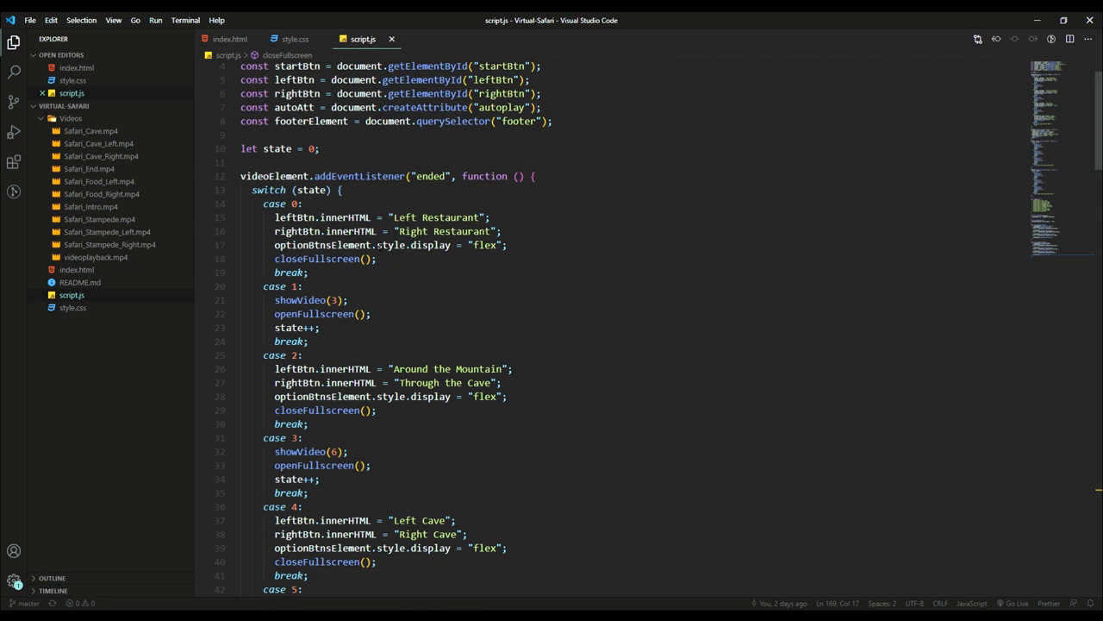
scroll("down", 3)
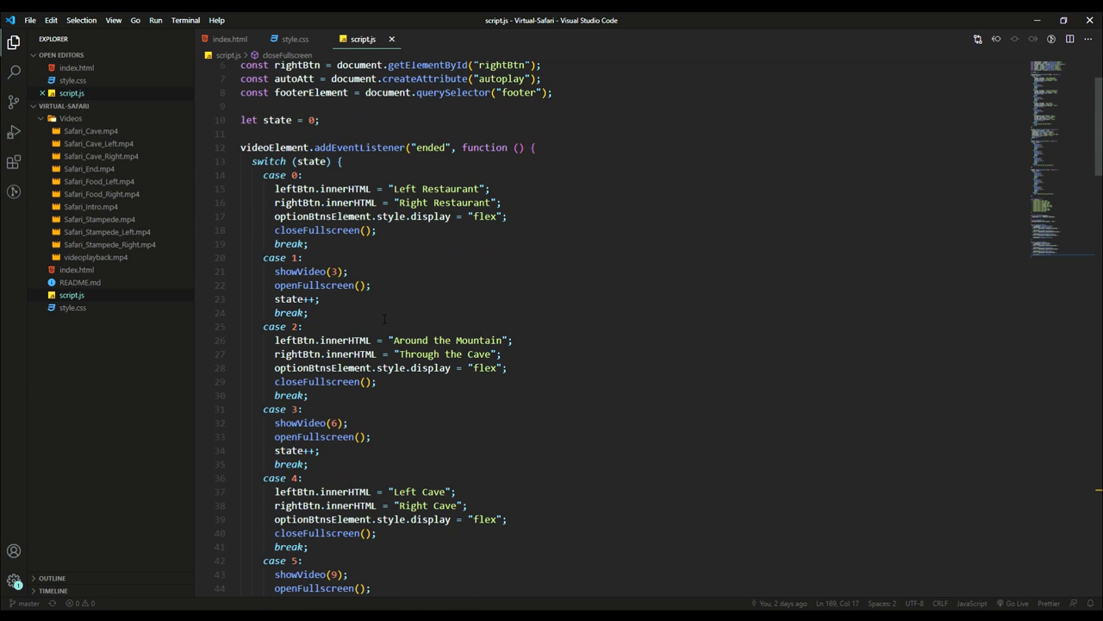
scroll("down", 3)
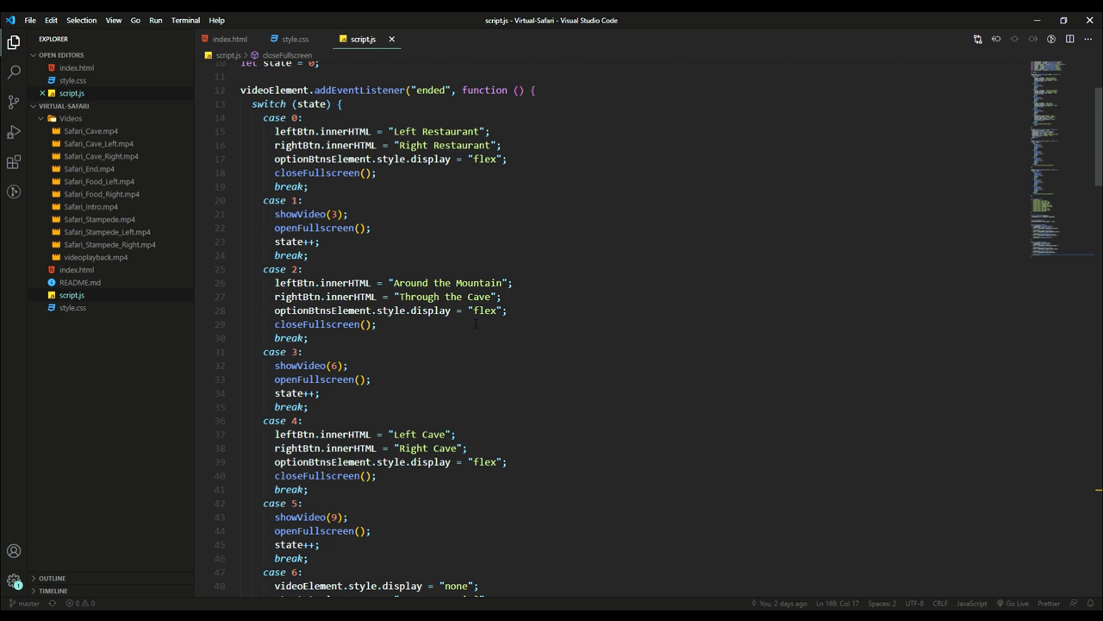
scroll("down", 3)
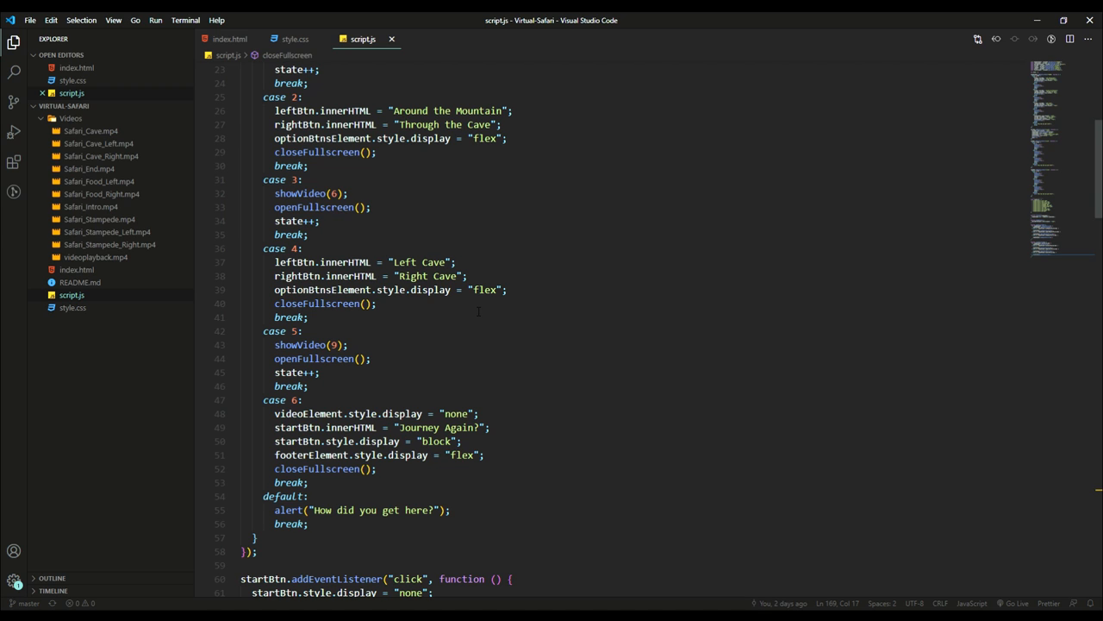
scroll("down", 3)
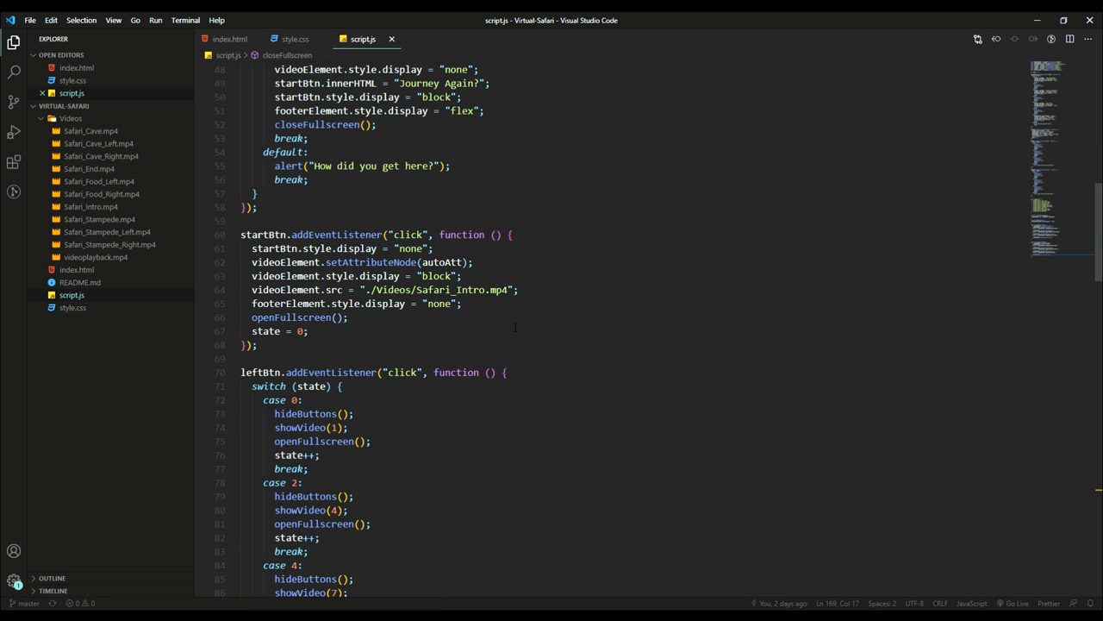
scroll("down", 3)
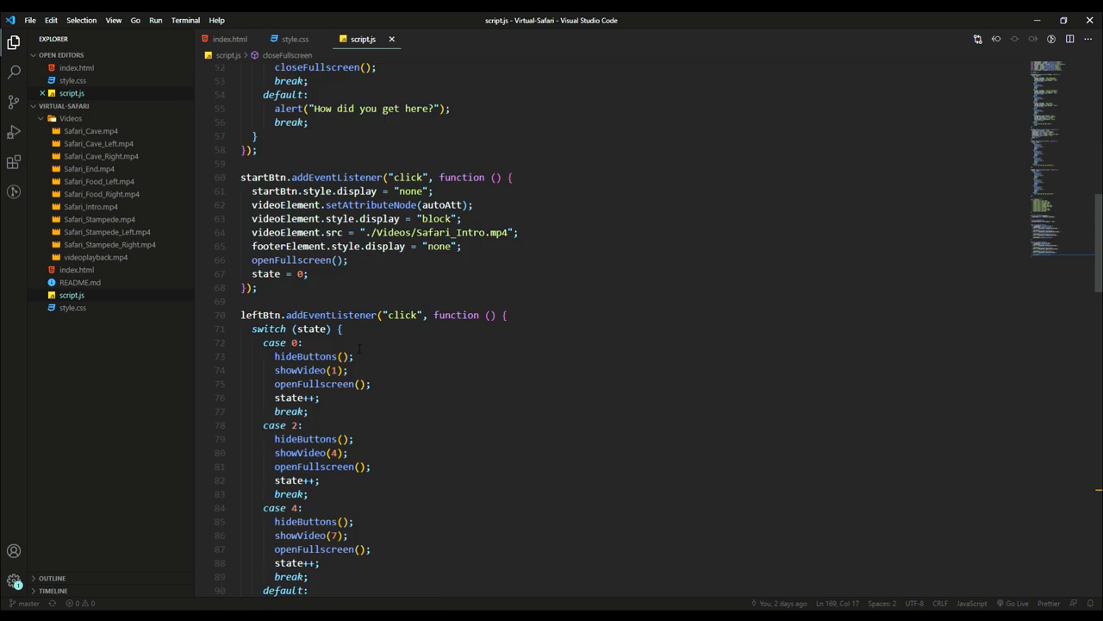
scroll("down", 3)
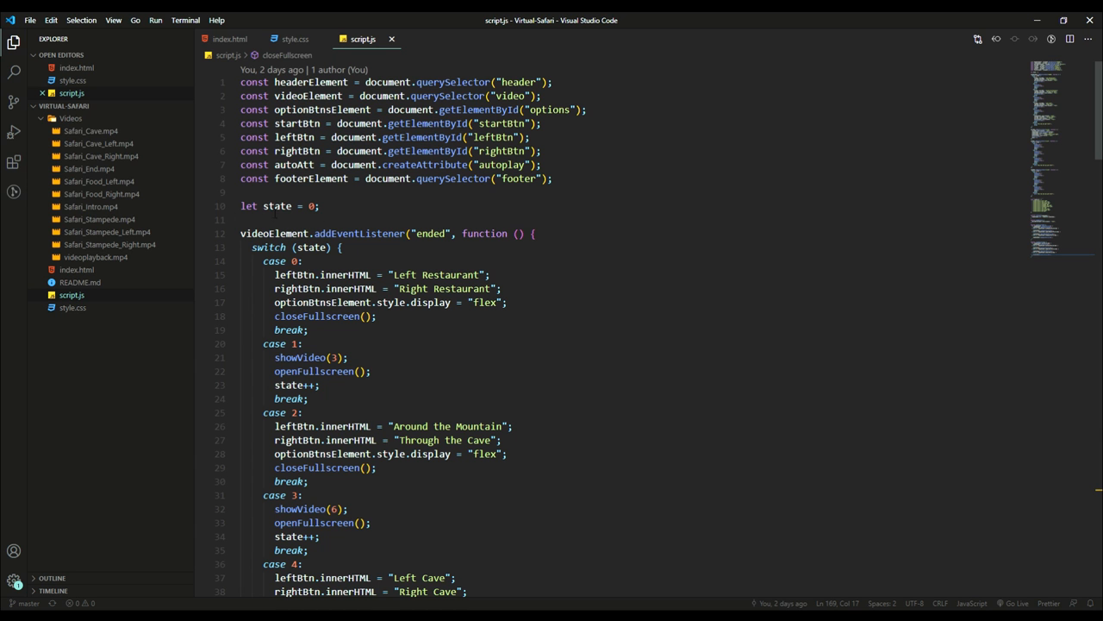
scroll("down", 3)
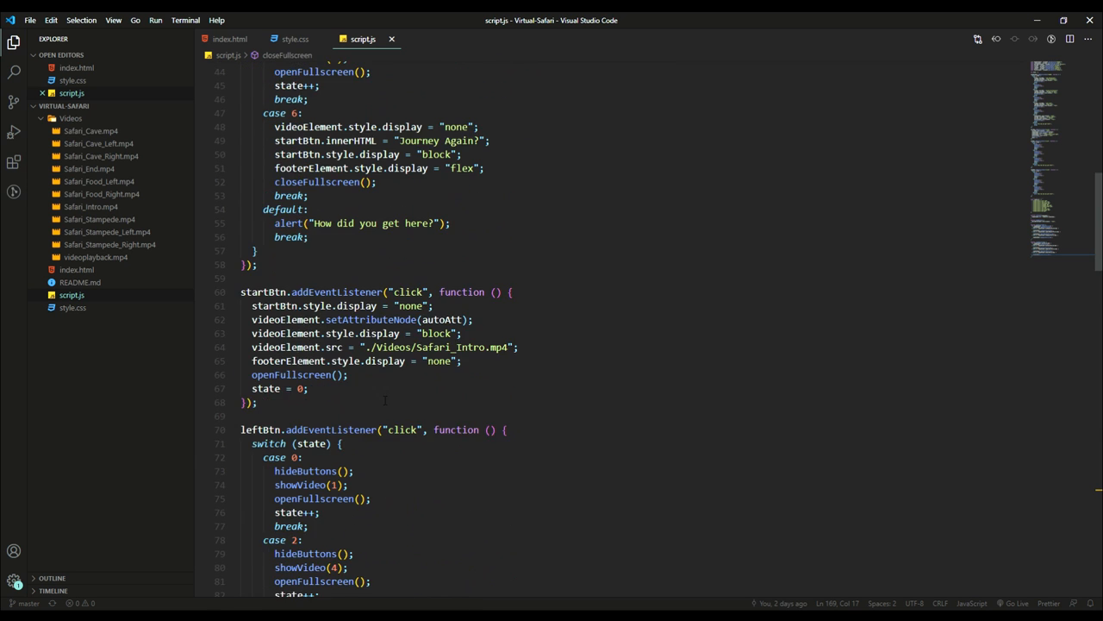
scroll("down", 3)
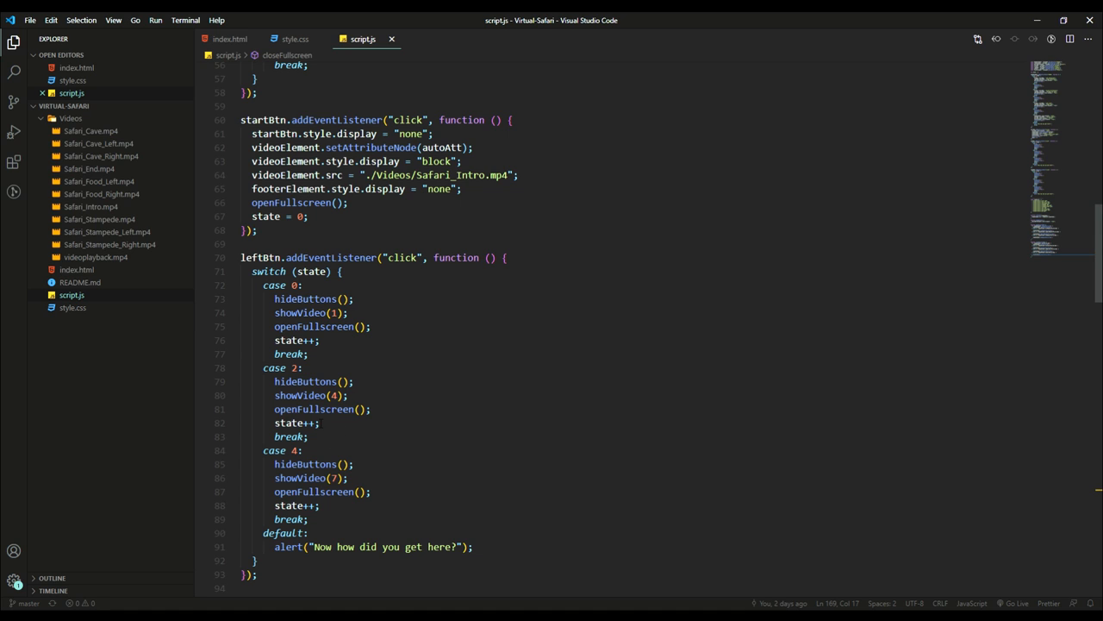
mouse_move(411, 434)
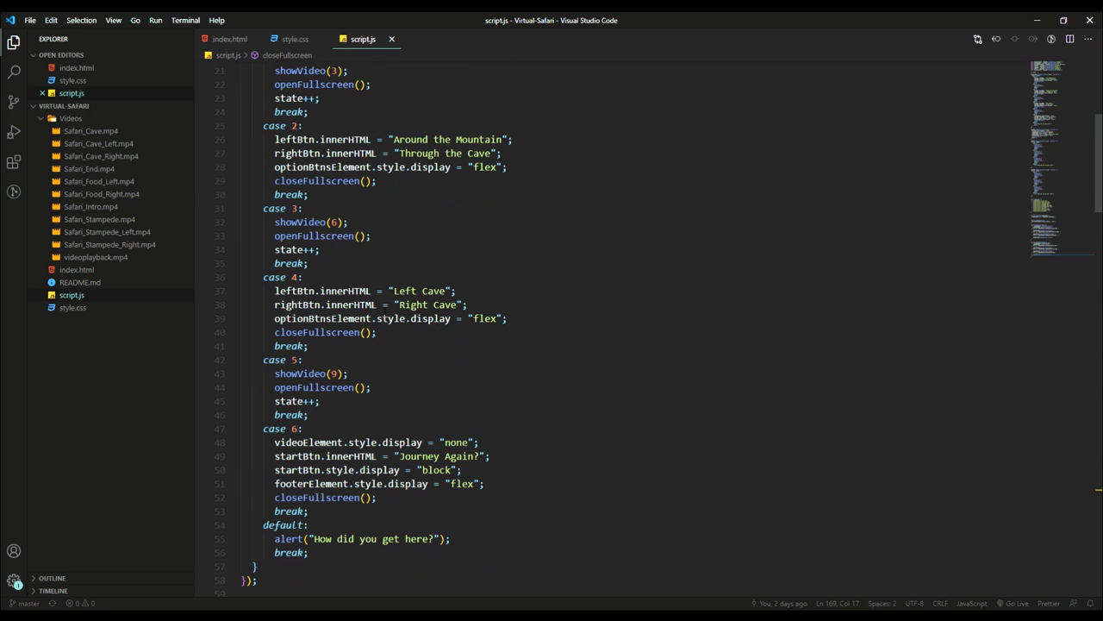
scroll("down", 3)
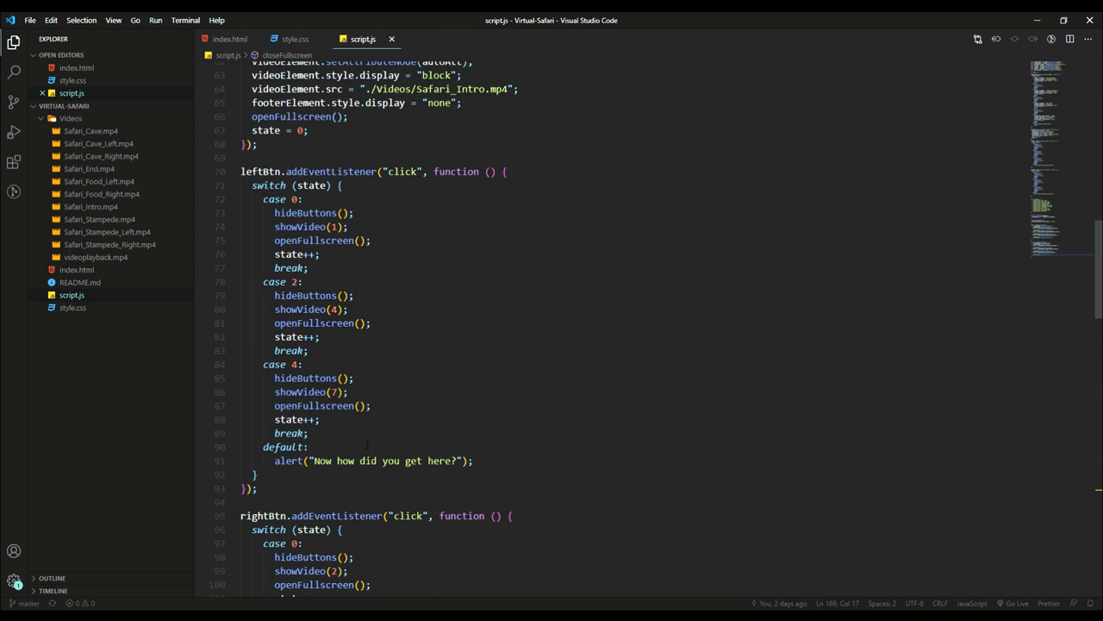
scroll("down", 3)
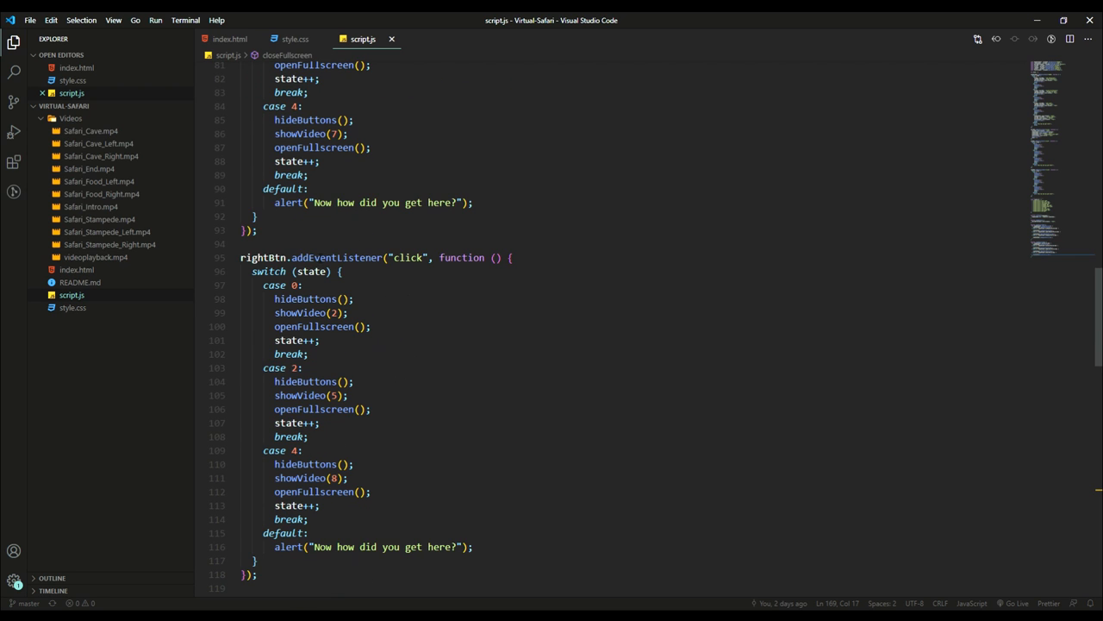
scroll("down", 3)
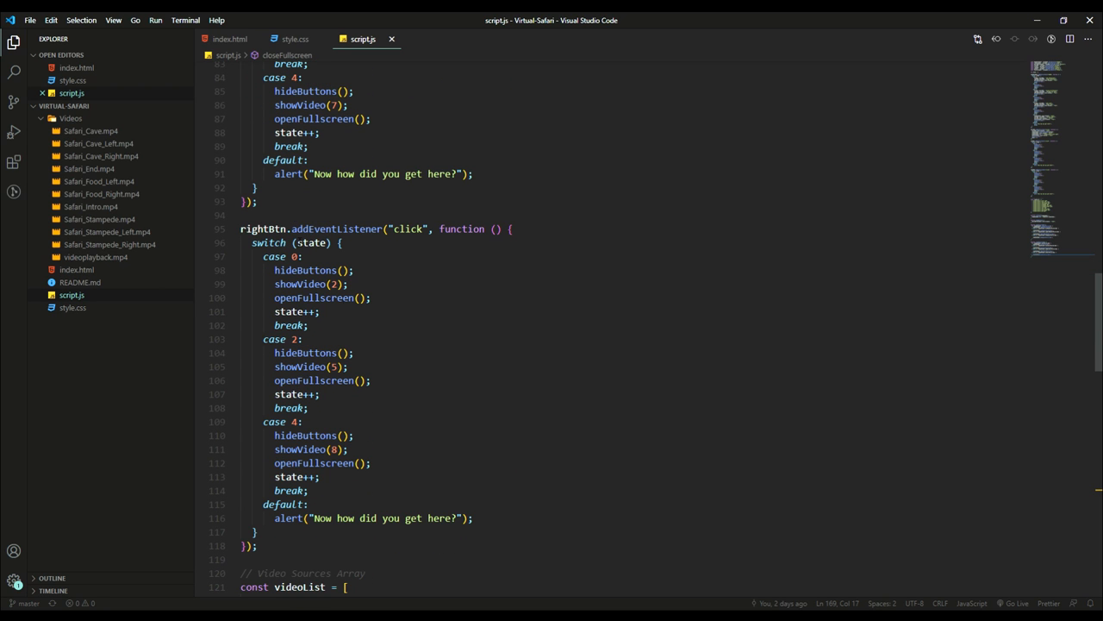
scroll("down", 3)
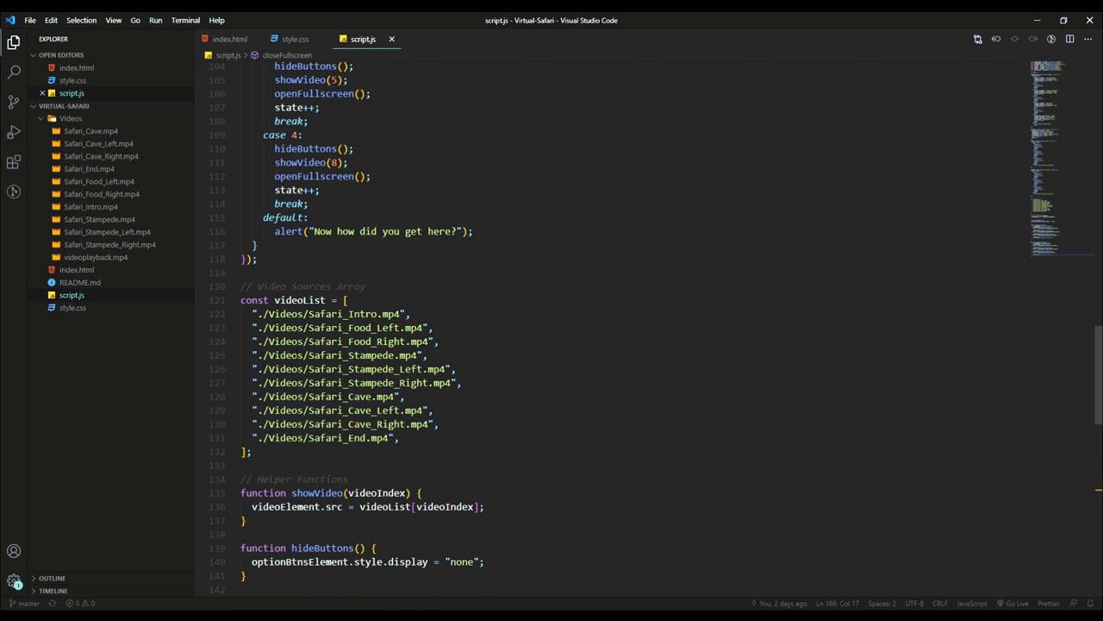
scroll("down", 3)
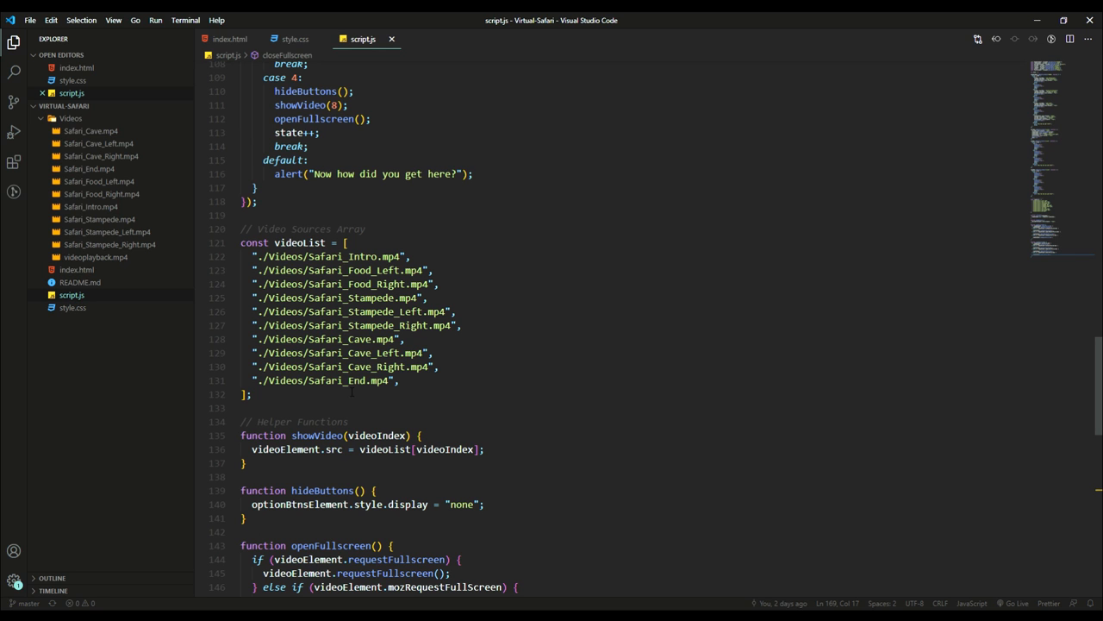
scroll("down", 3)
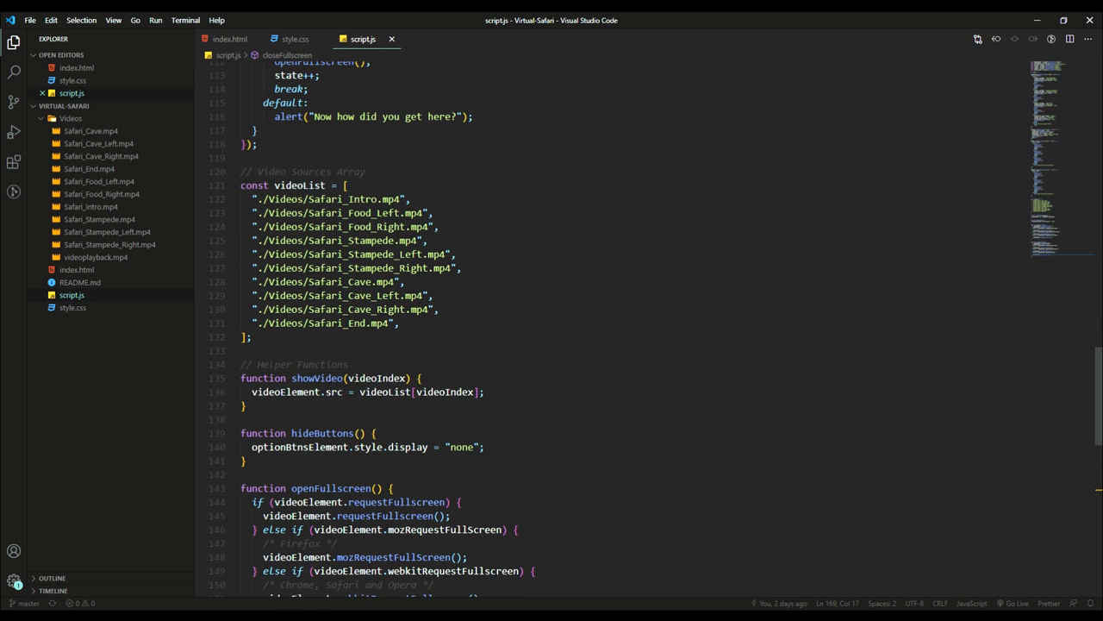
scroll("up", 3)
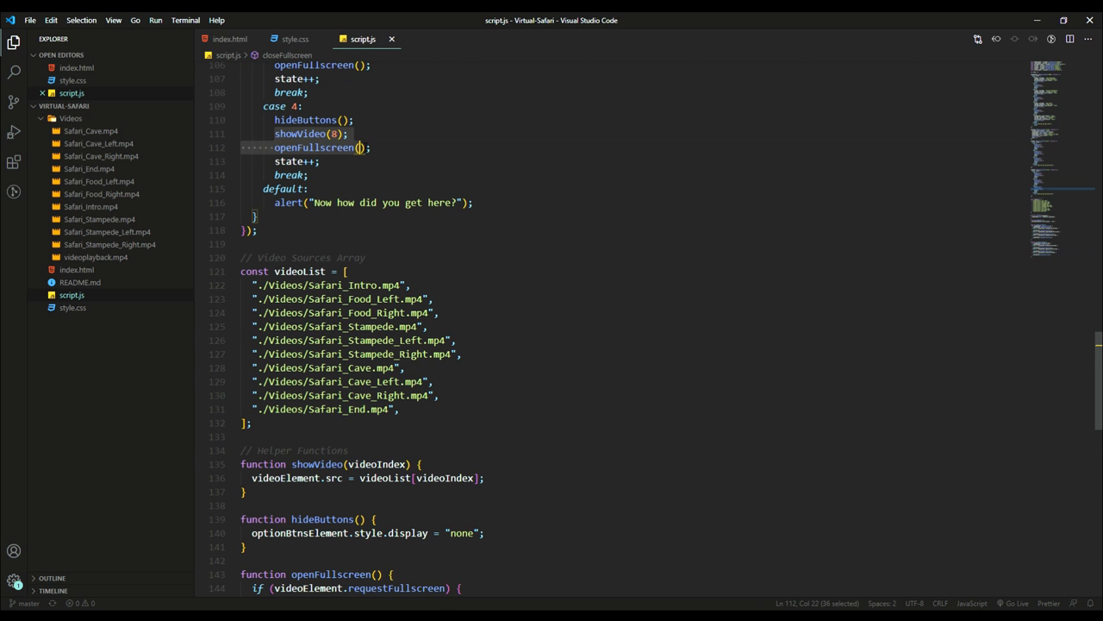
scroll("up", 3)
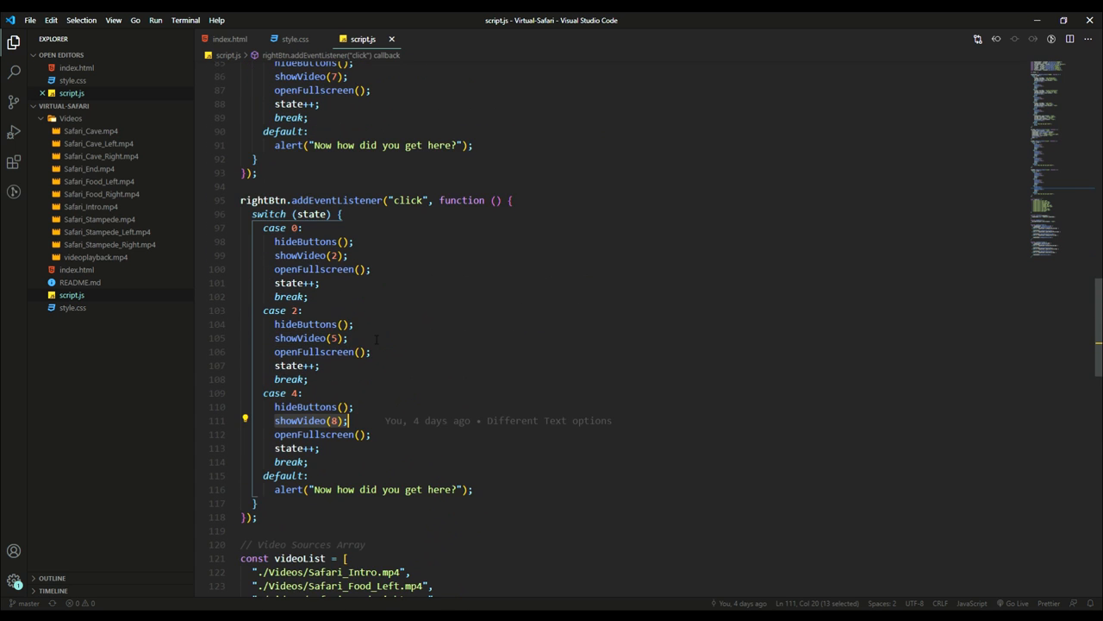
scroll("up", 3)
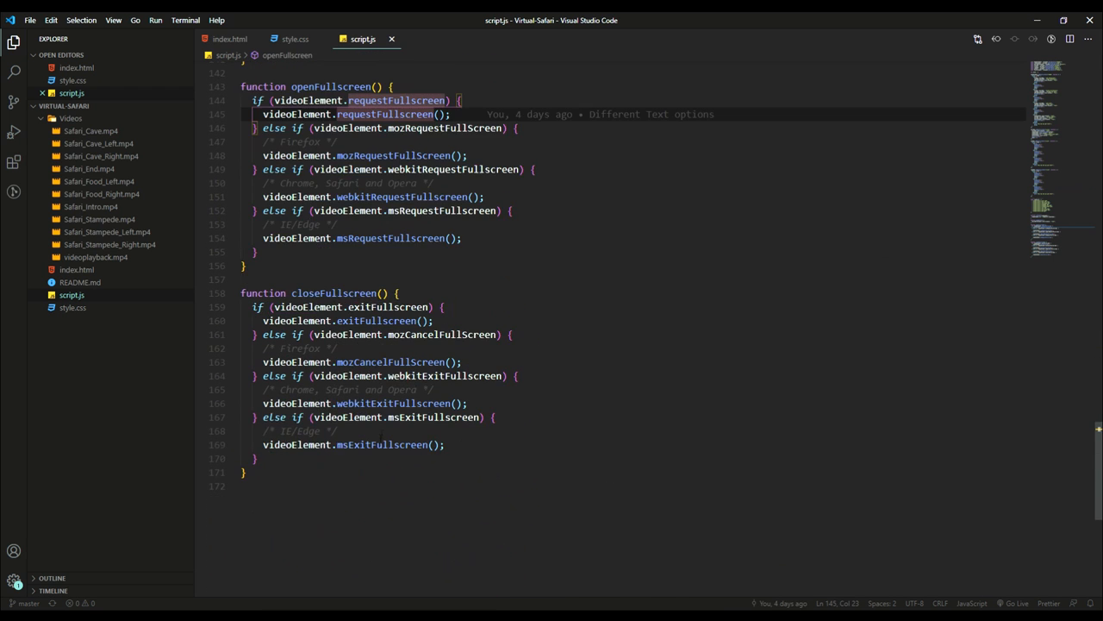
scroll("up", 3)
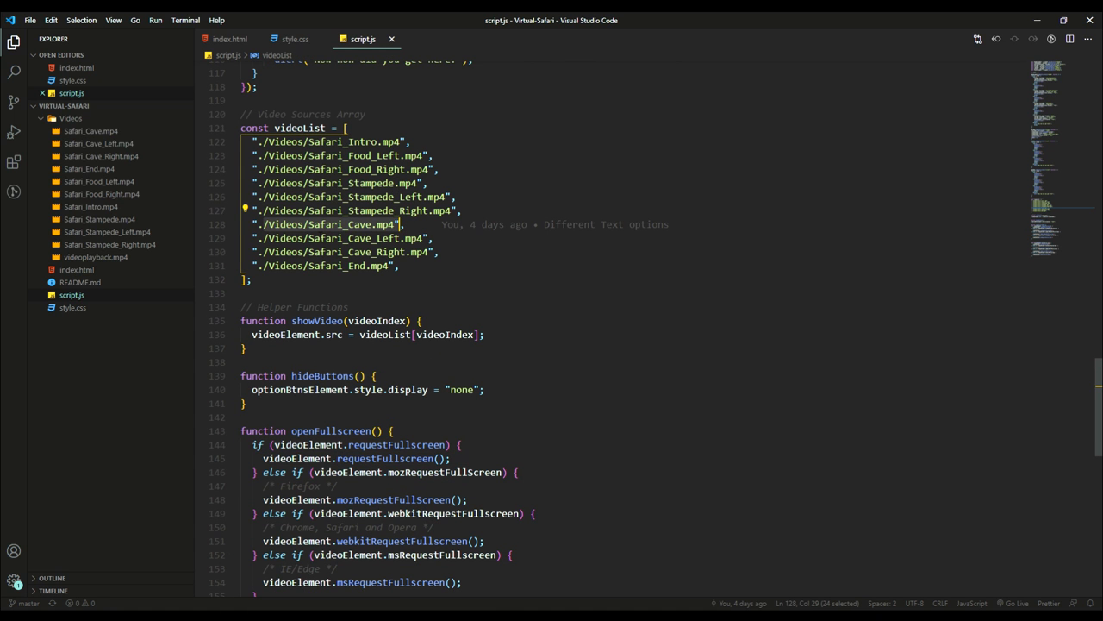
scroll("down", 3)
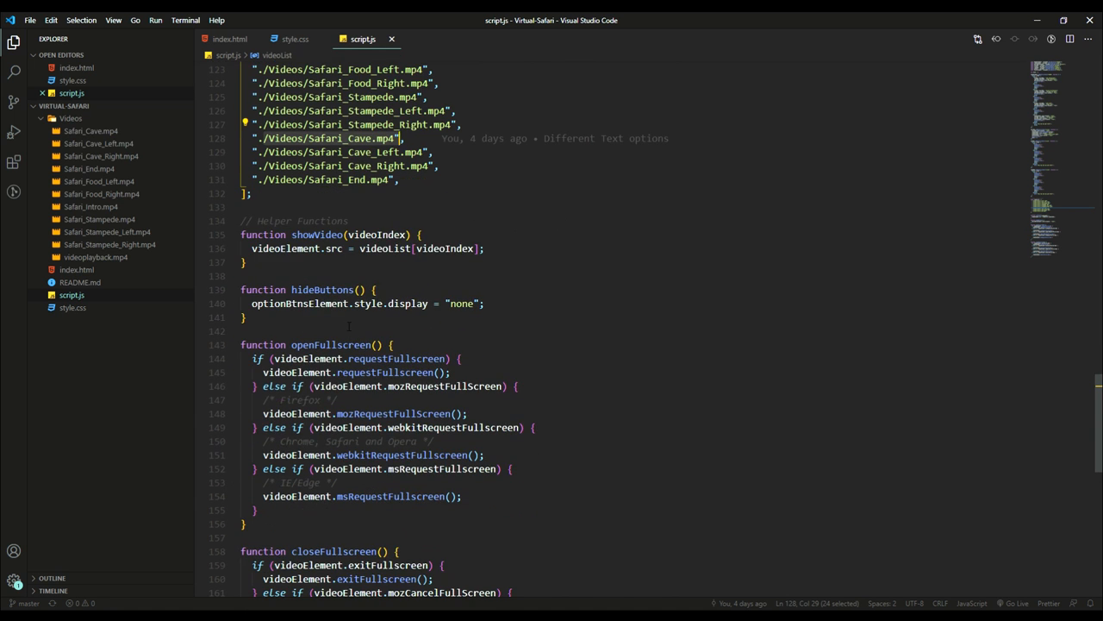
scroll("up", 3)
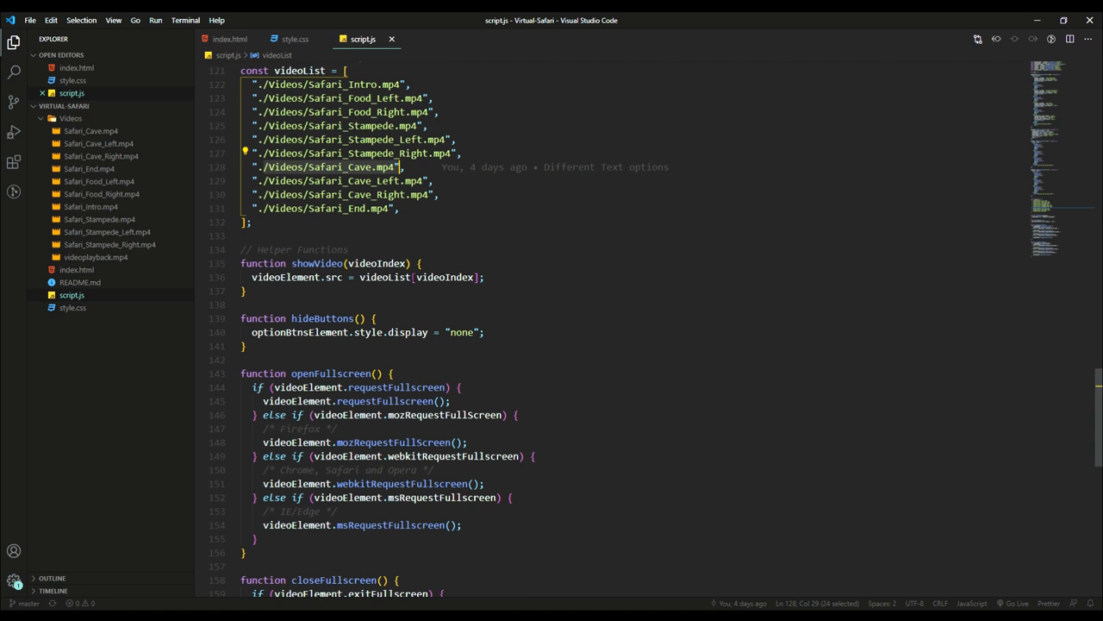
scroll("up", 3)
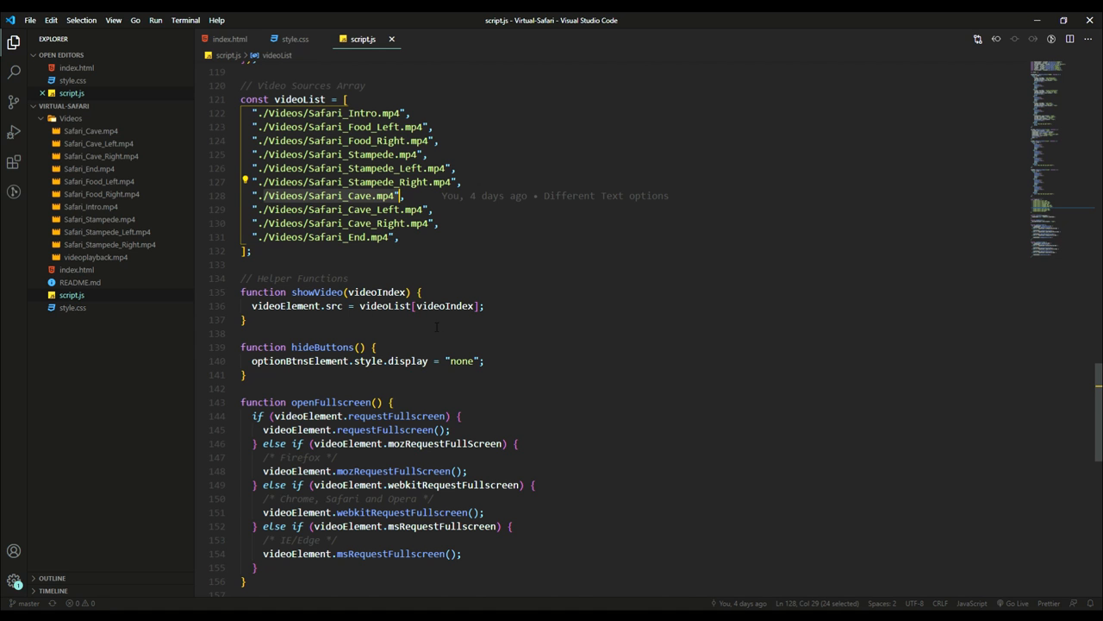
scroll("up", 3)
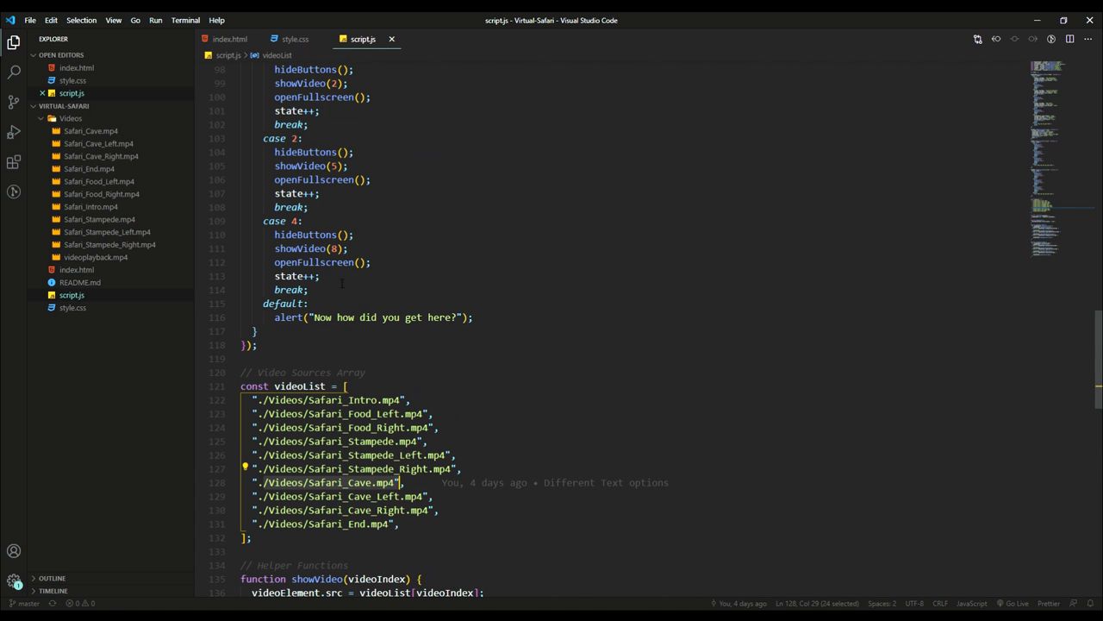
scroll("down", 3)
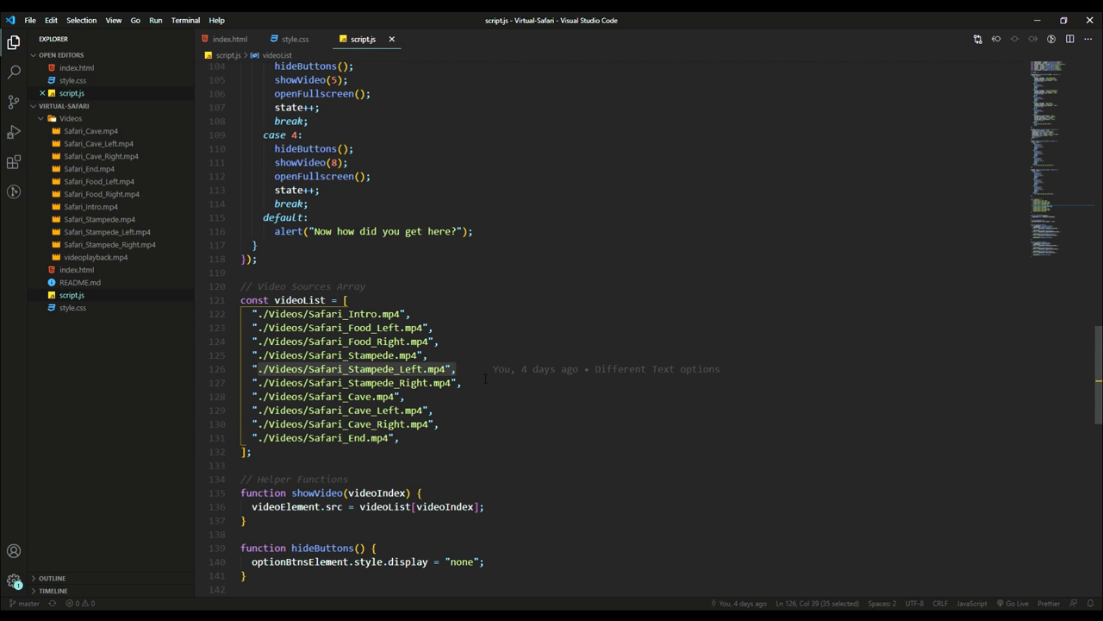
scroll("down", 3)
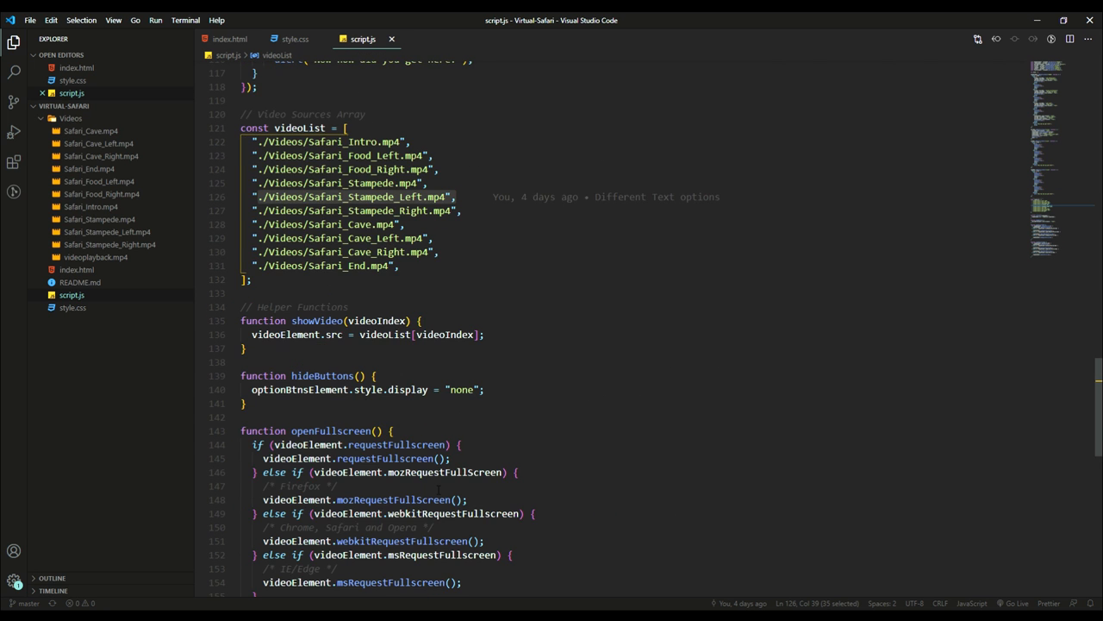
scroll("down", 3)
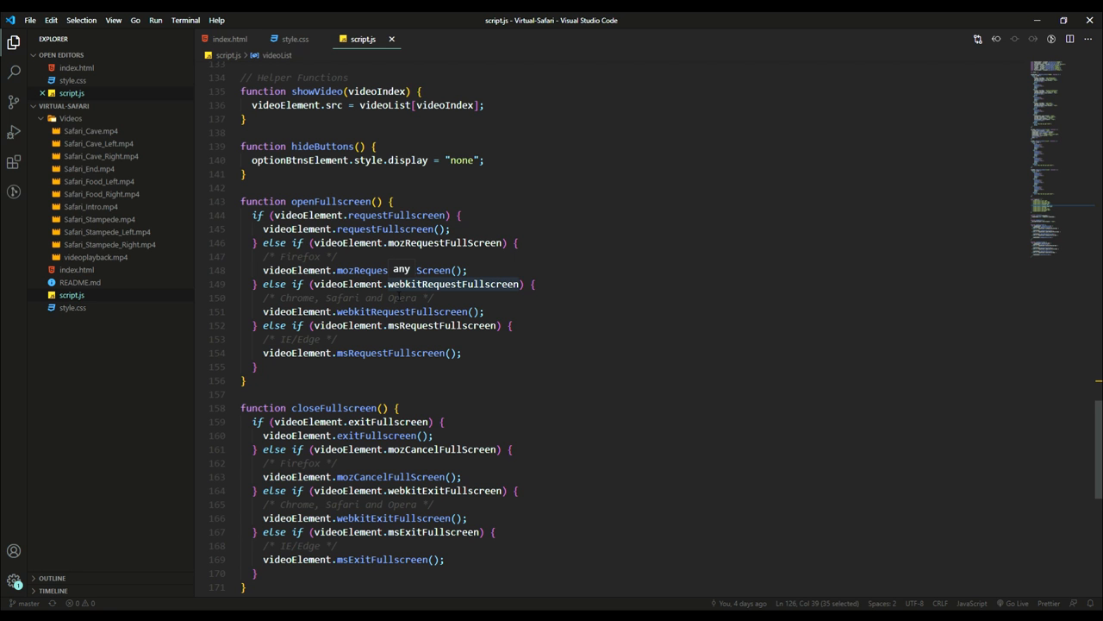
scroll("up", 3)
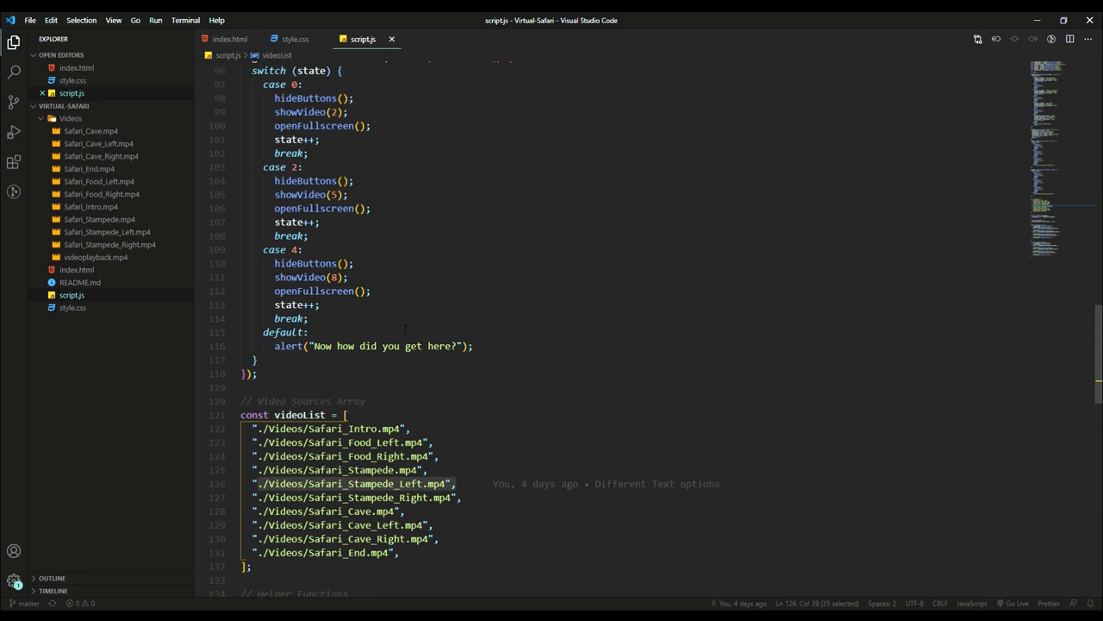
scroll("up", 3)
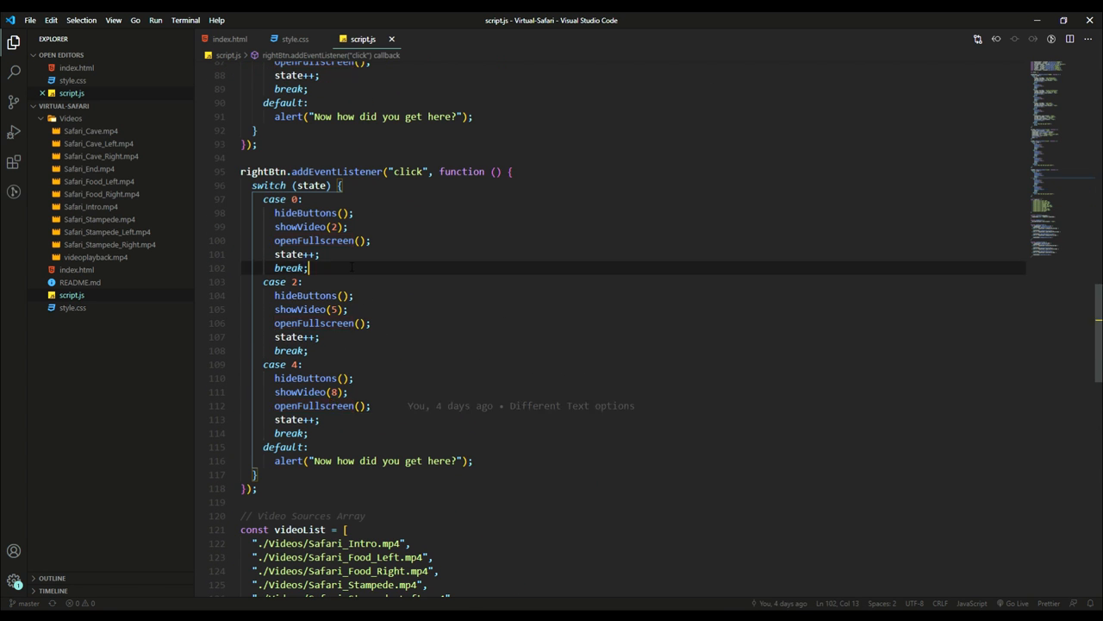
scroll("up", 3)
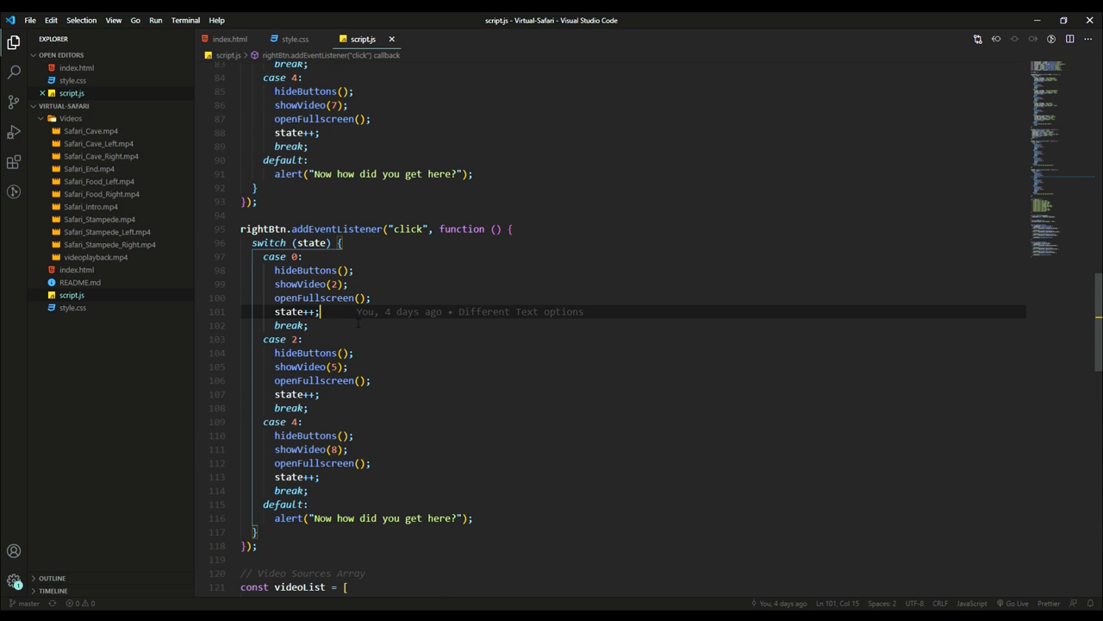
scroll("up", 3)
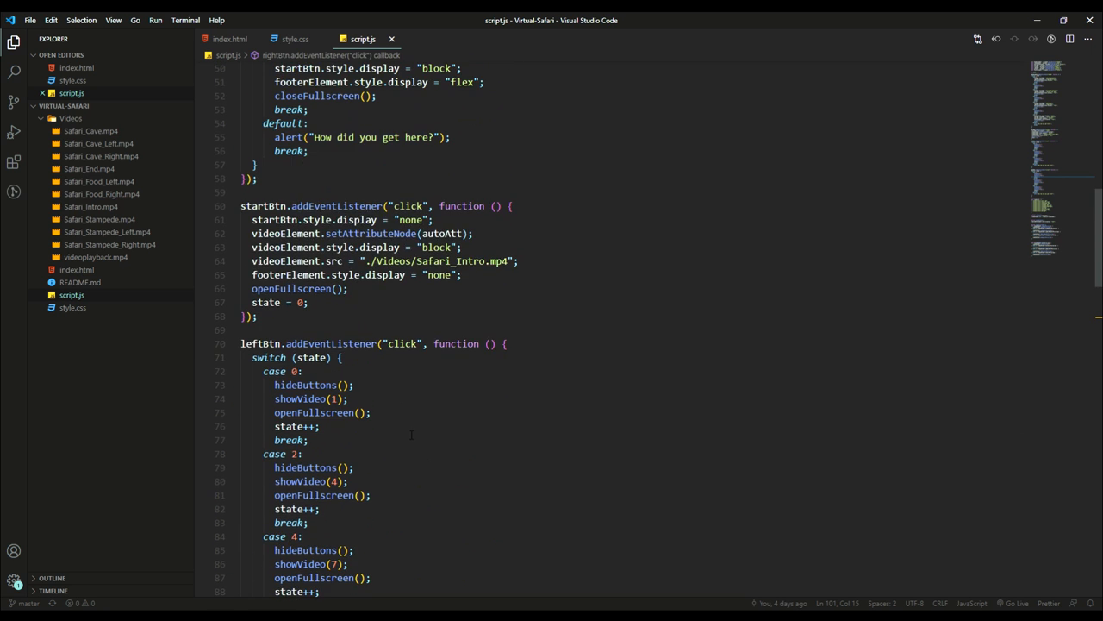
scroll("down", 3)
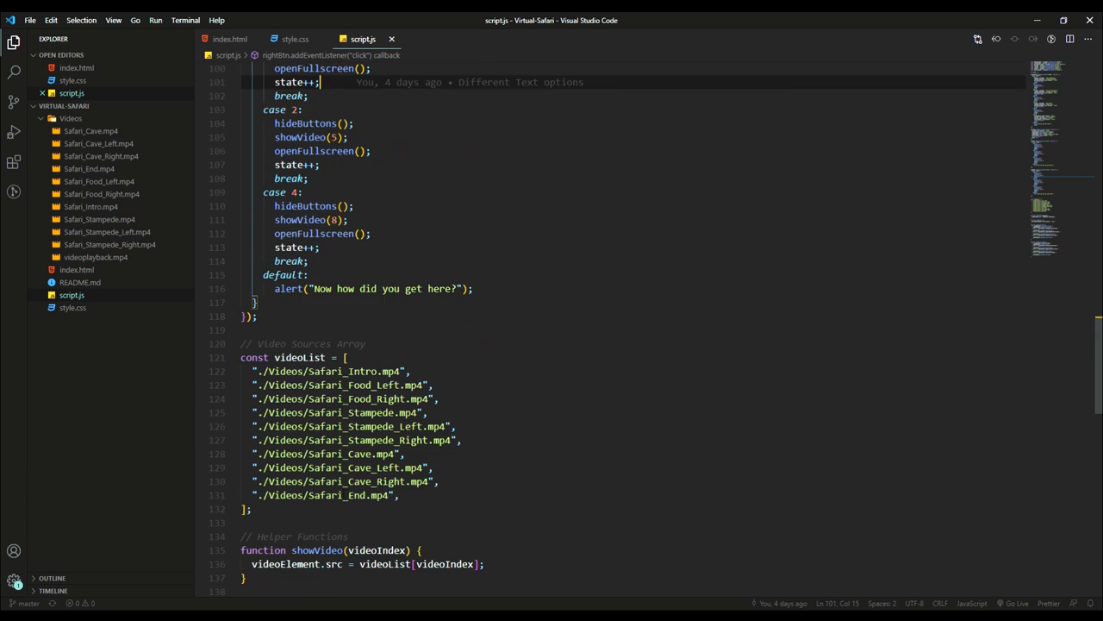
scroll("down", 3)
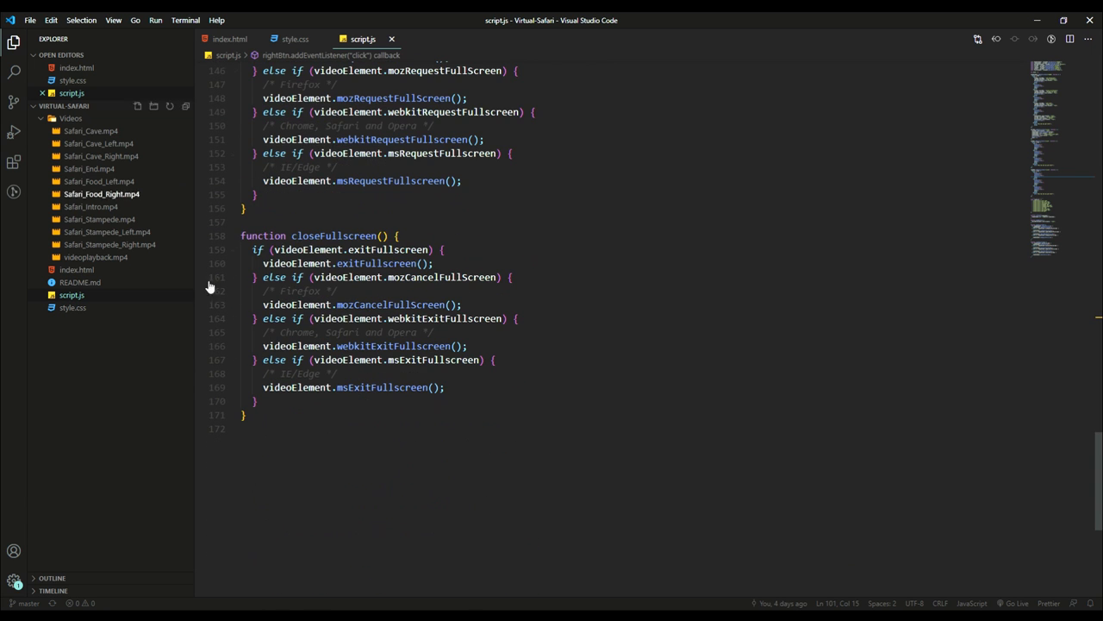
scroll("up", 3)
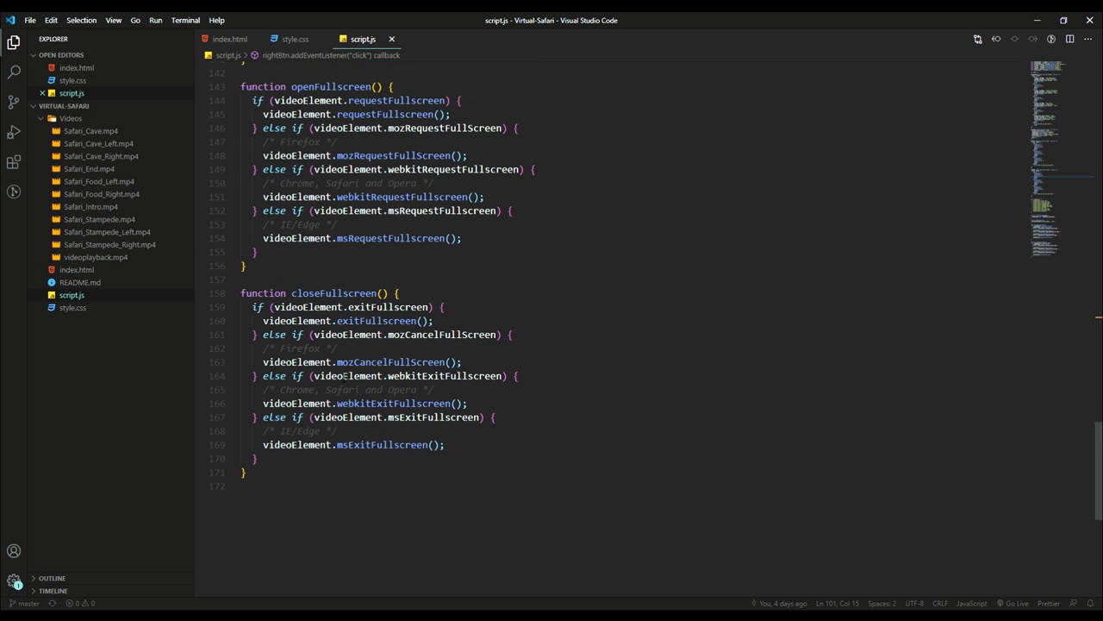
scroll("up", 3)
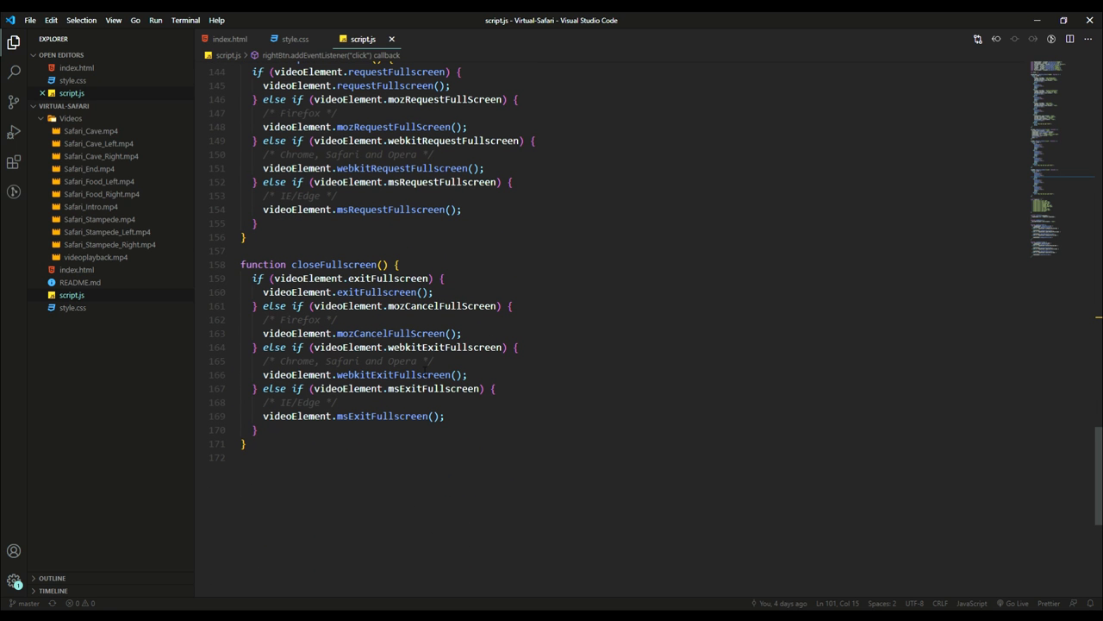
scroll("up", 3)
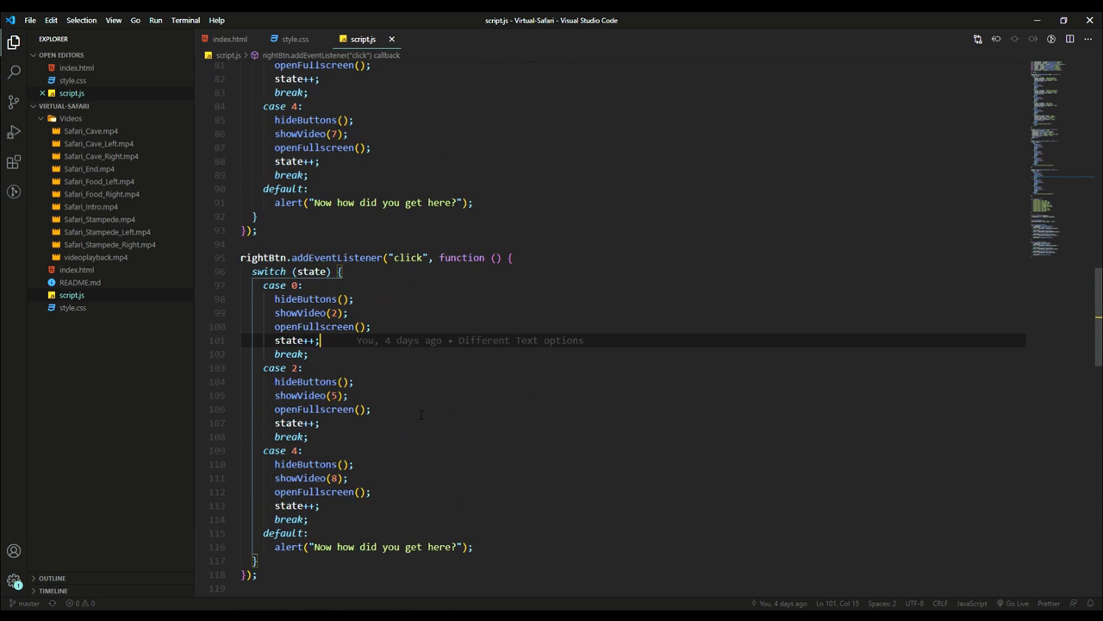
scroll("up", 3)
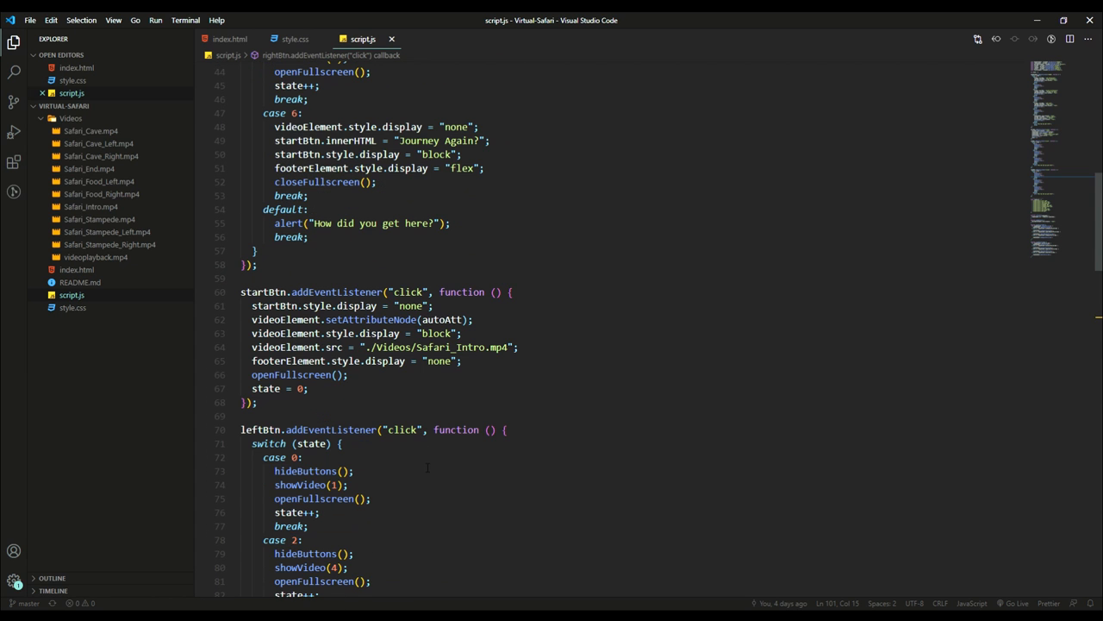
scroll("up", 3)
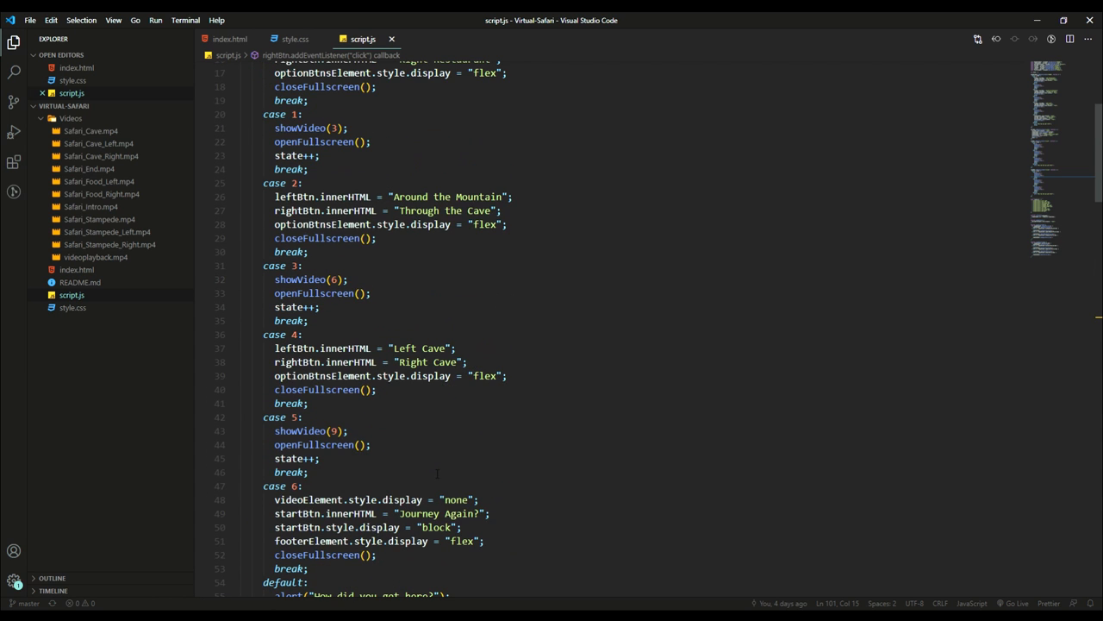
scroll("up", 3)
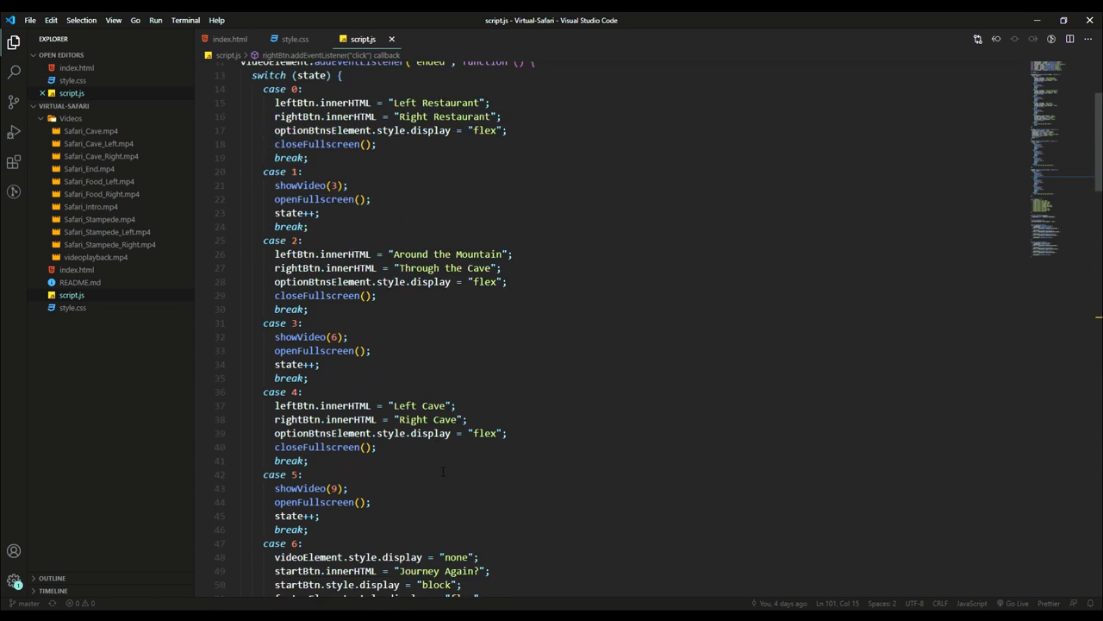
scroll("down", 3)
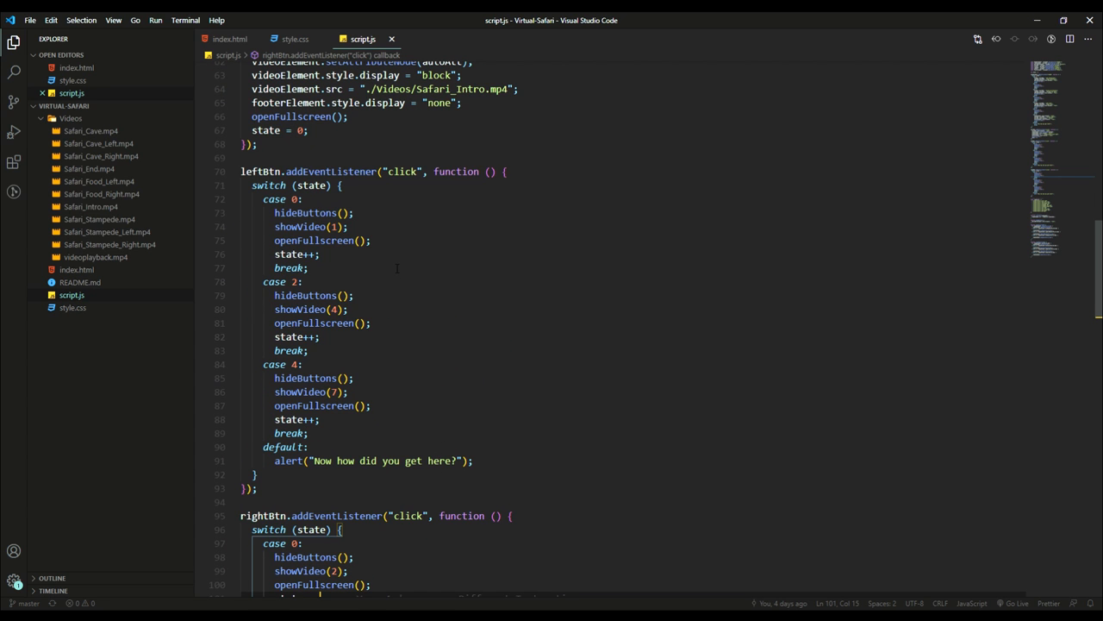
scroll("down", 3)
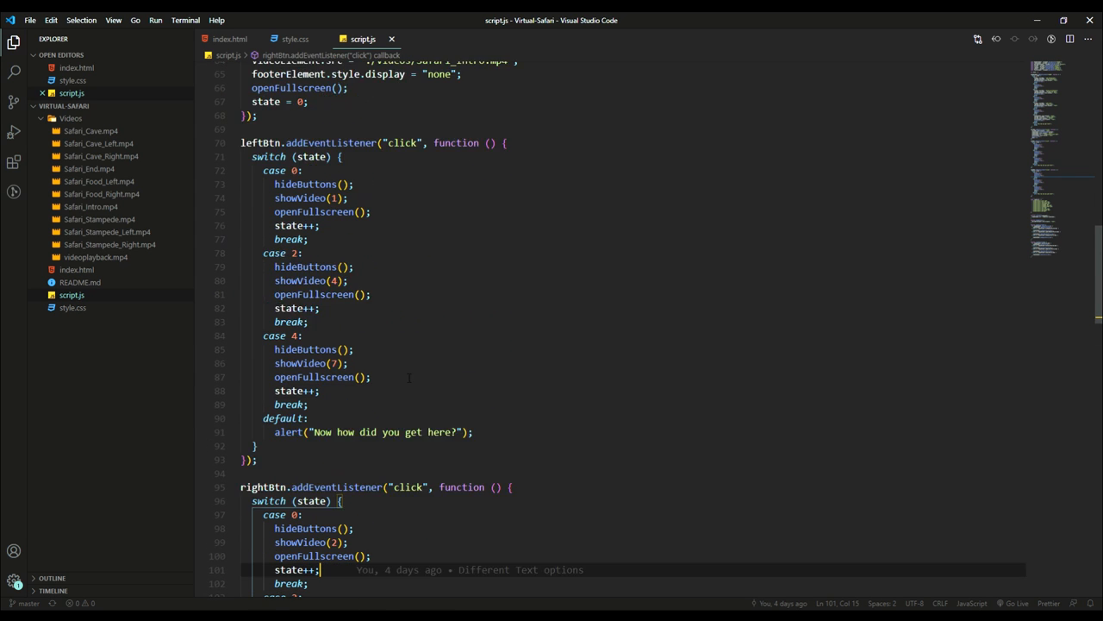
scroll("up", 3)
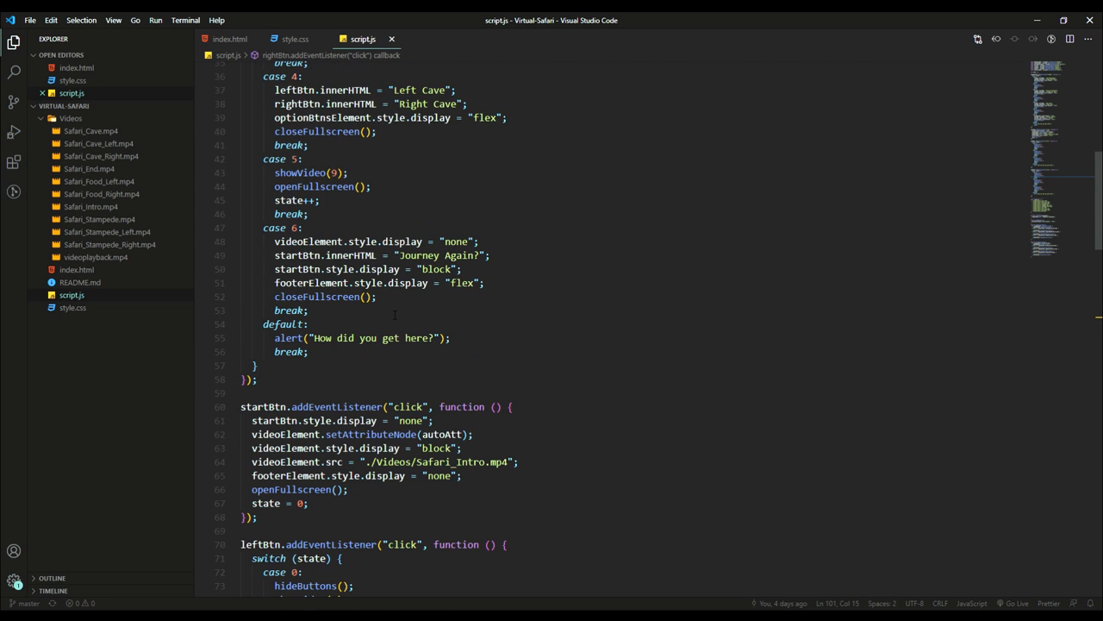
scroll("up", 3)
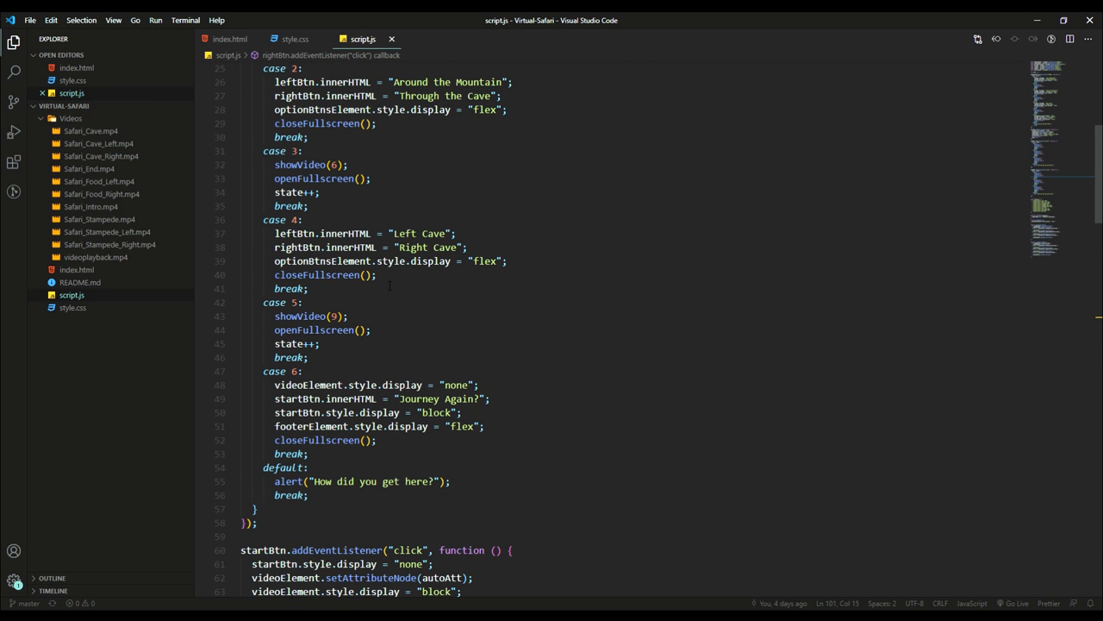
scroll("up", 3)
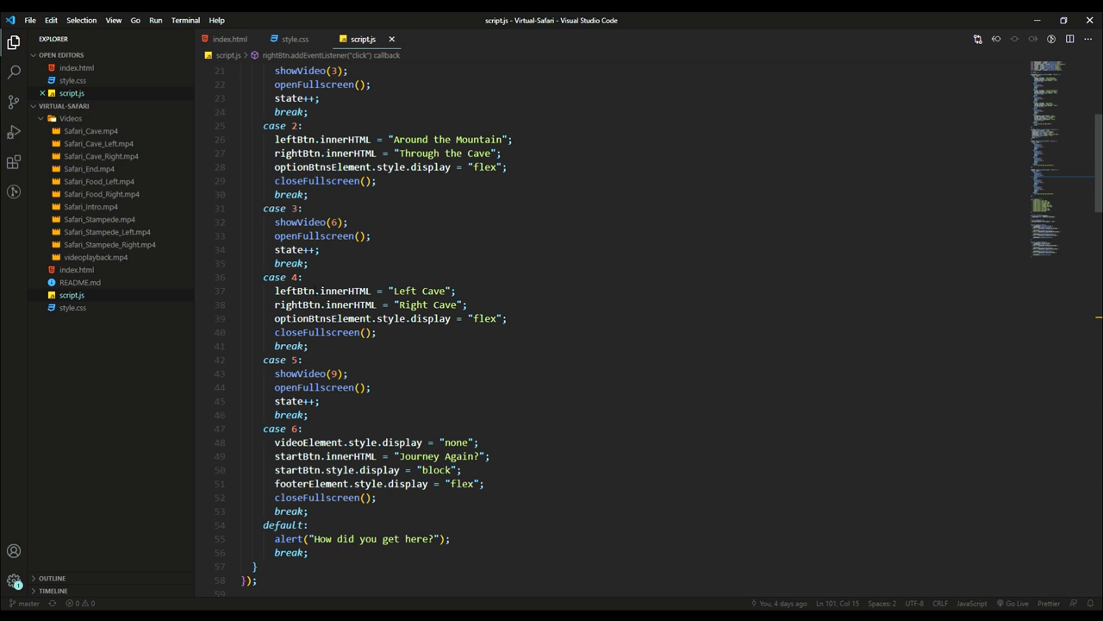
scroll("down", 3)
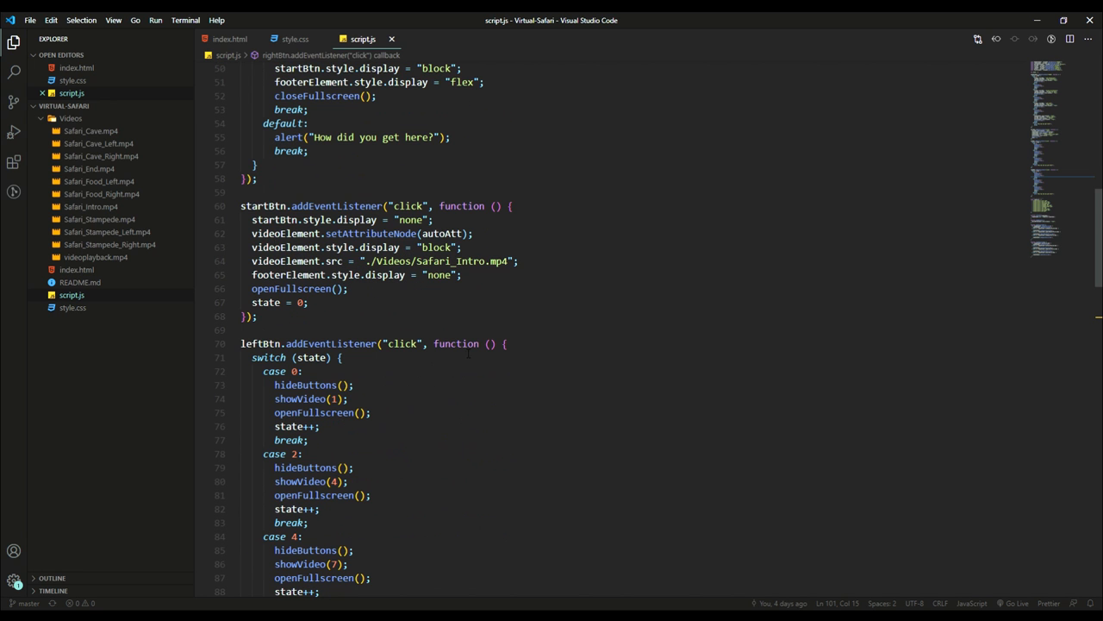
scroll("down", 3)
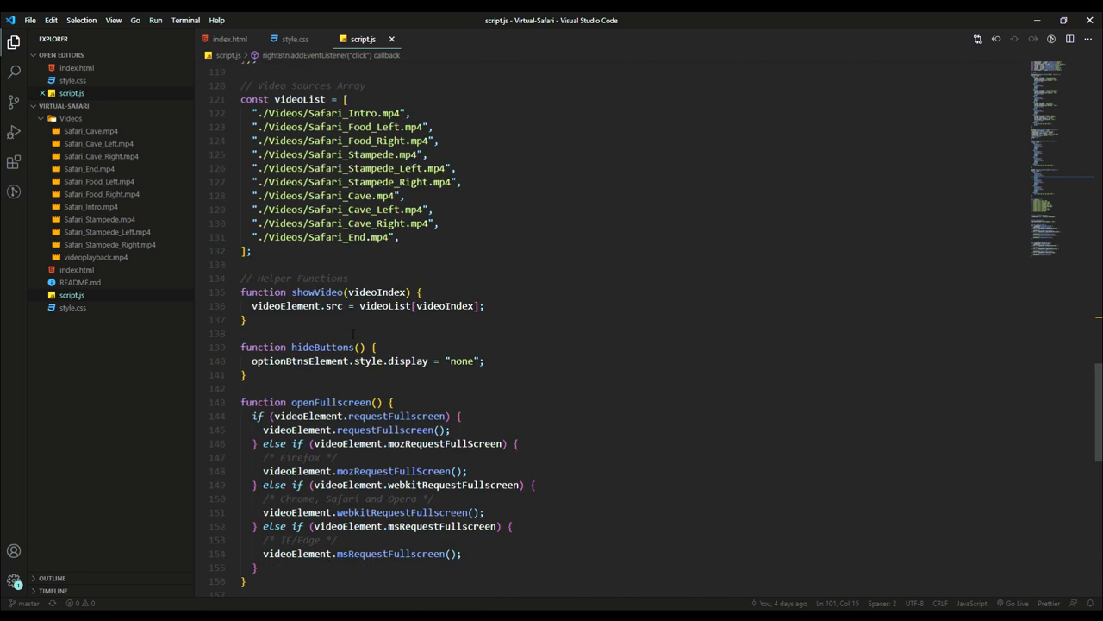
scroll("down", 3)
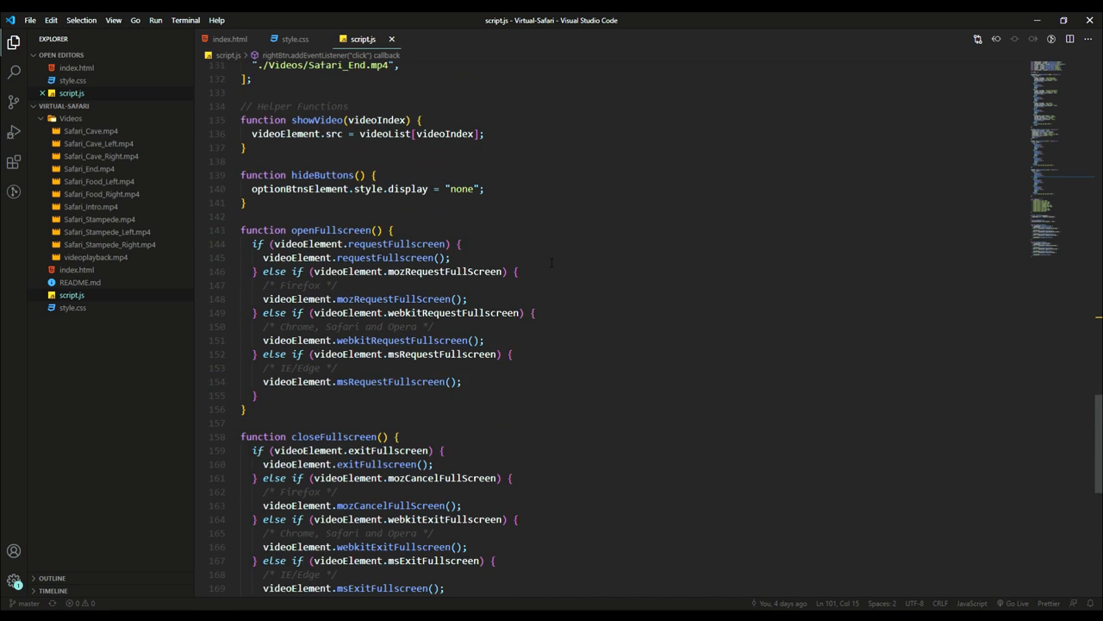
scroll("up", 3)
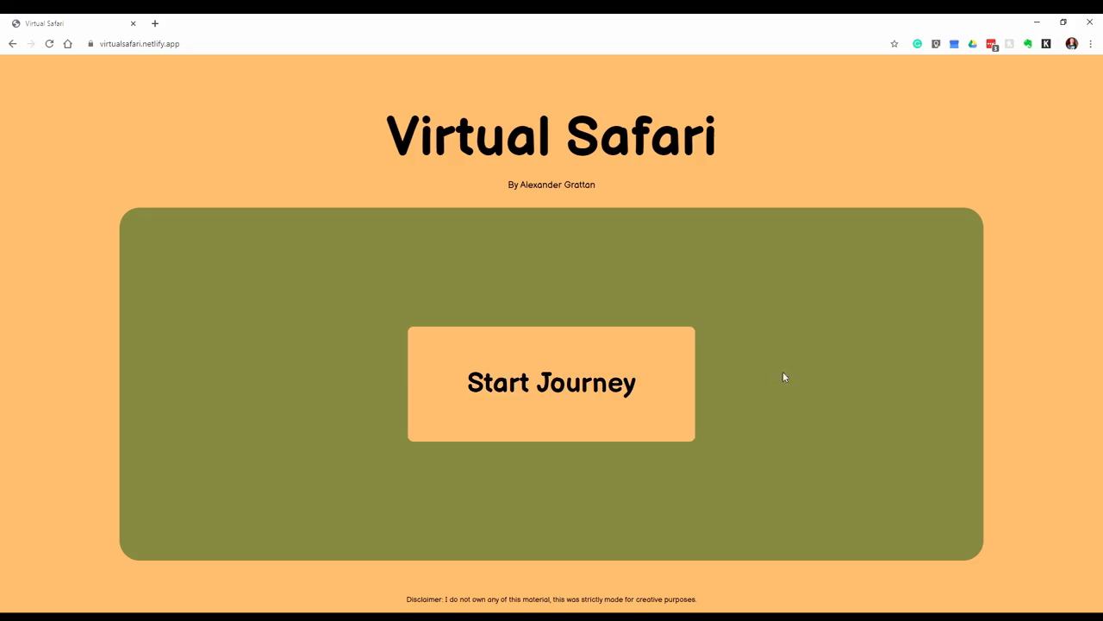
mouse_move(807, 374)
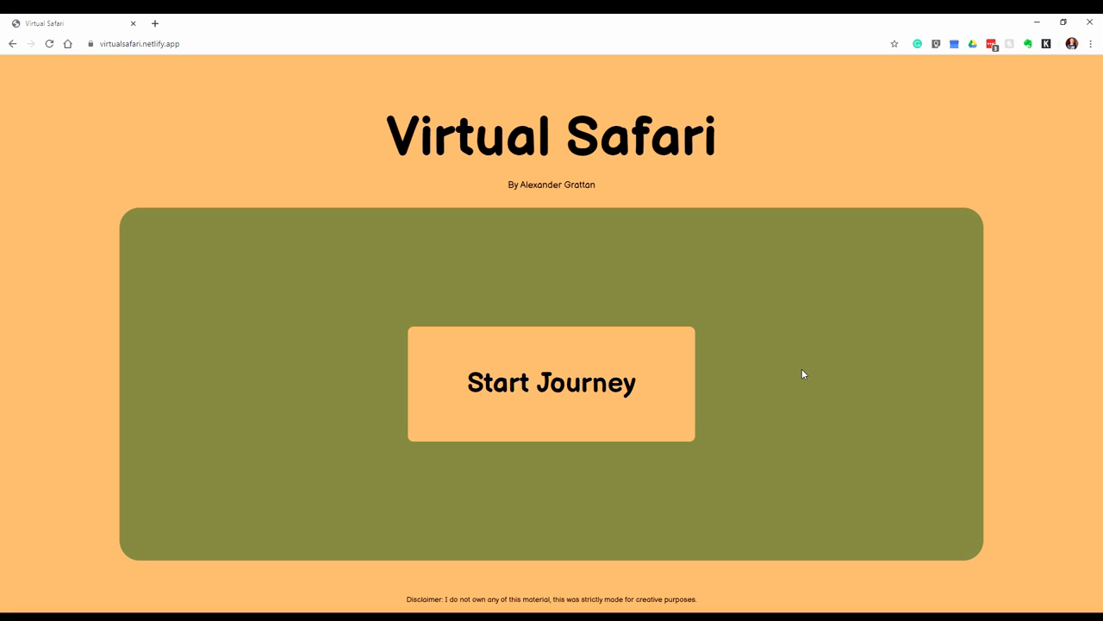
mouse_move(447, 160)
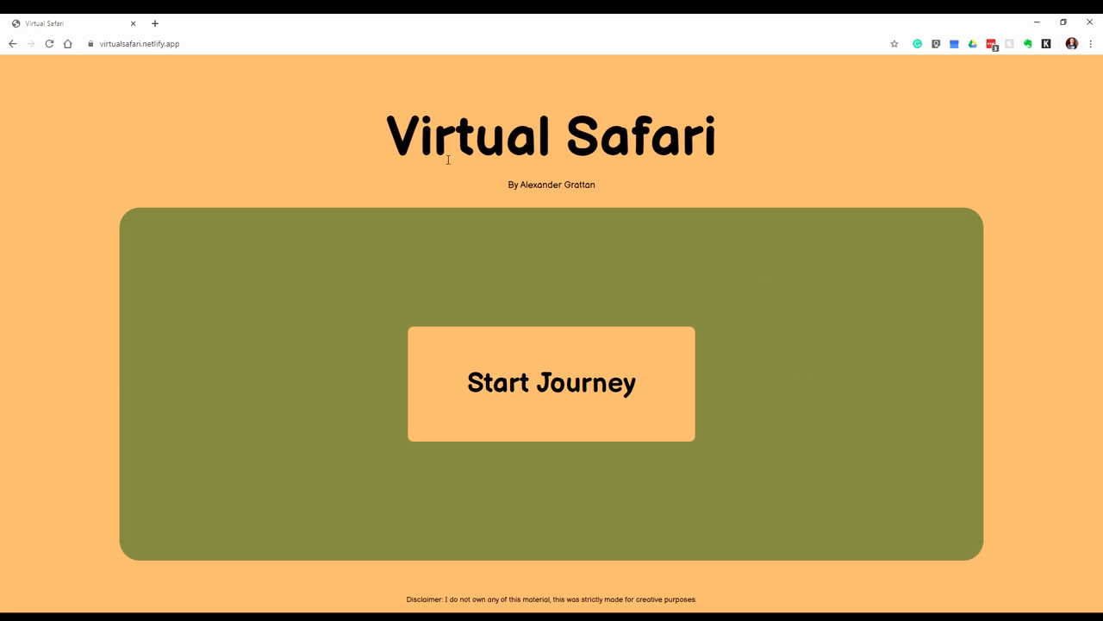
mouse_move(615, 290)
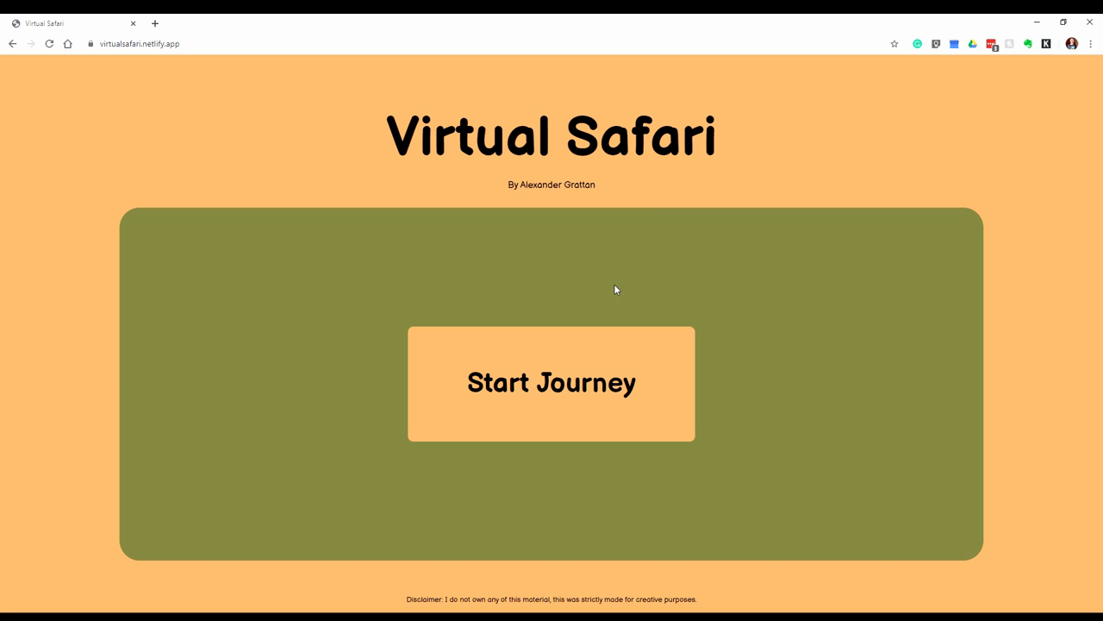
mouse_move(723, 486)
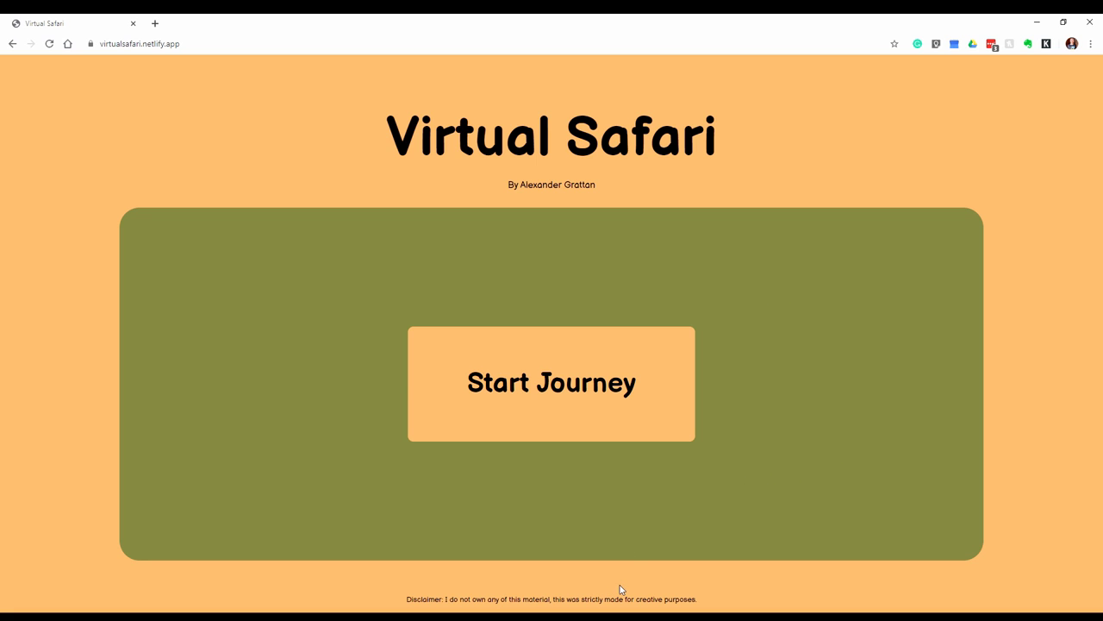
mouse_move(651, 517)
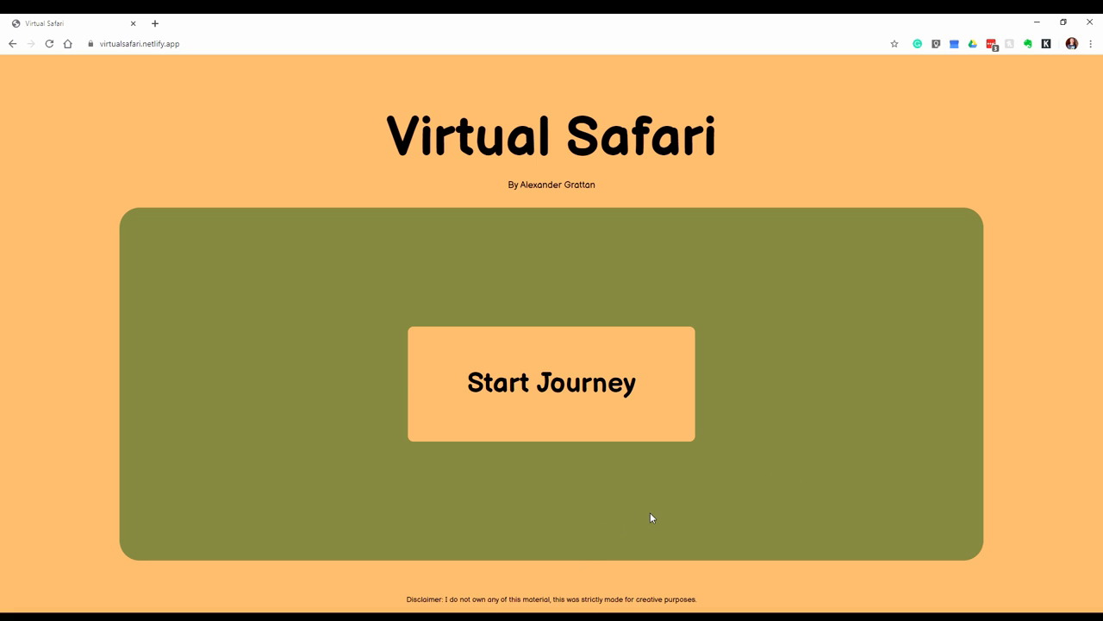